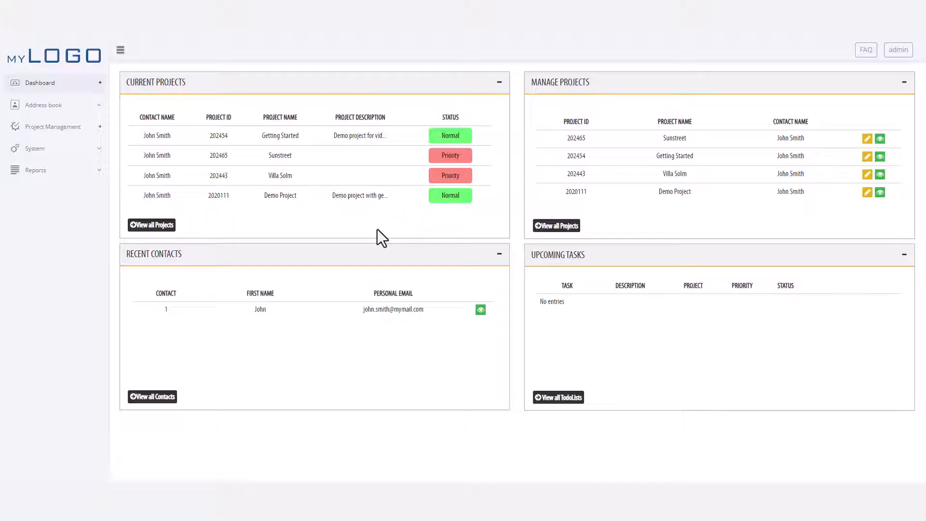
- Show the Manage Projects list with its four existing projects
{"action": "left_click", "coordinate": [52, 124]}
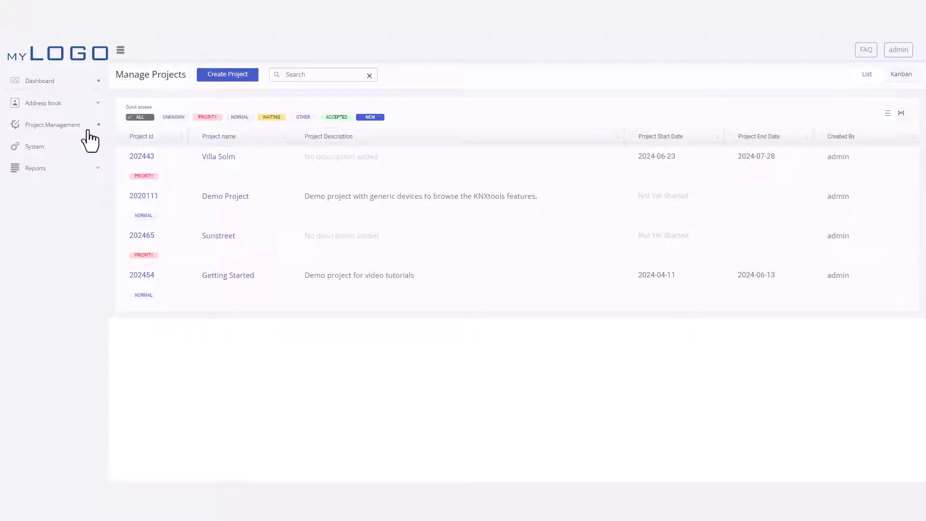
{"action": "mouse_move", "coordinate": [232, 280]}
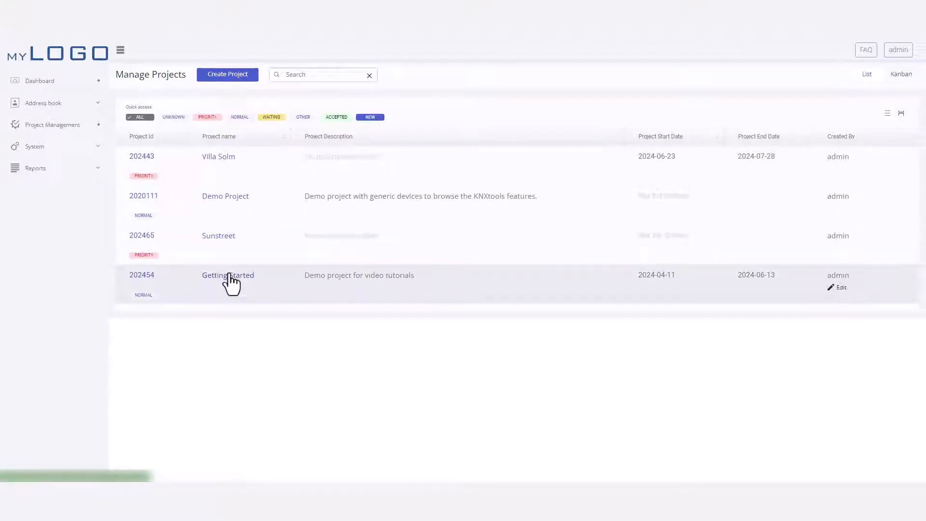
- In the Getting Started project, place an ABB 6127/02 push button into the Kitchen
{"action": "left_click", "coordinate": [227, 275]}
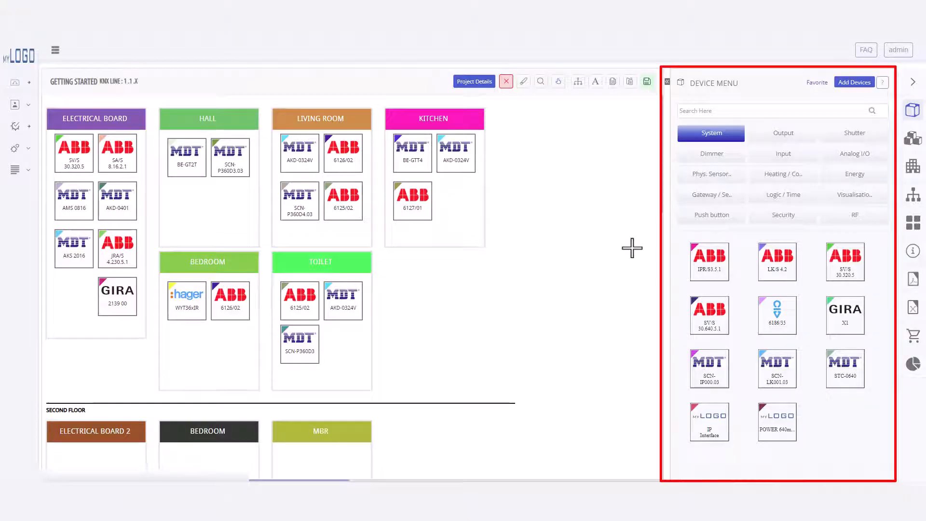
{"action": "left_click", "coordinate": [712, 214]}
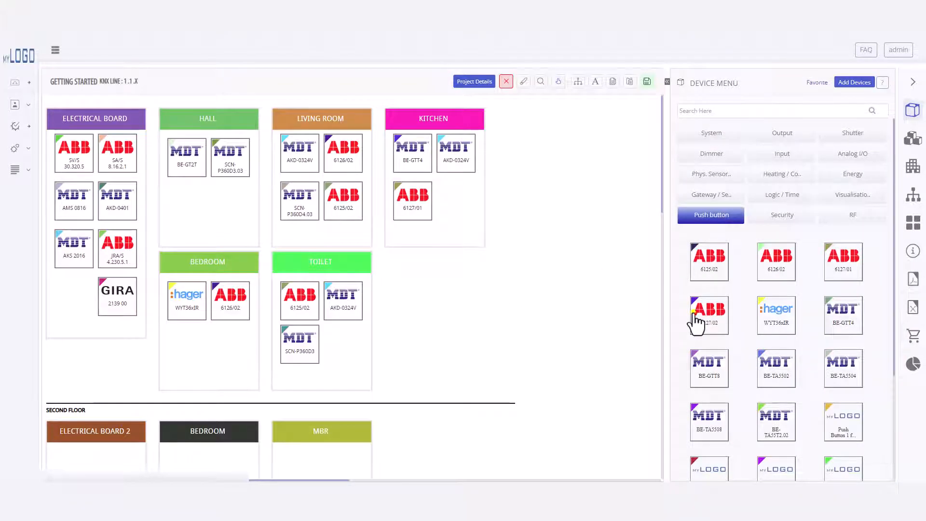
{"action": "left_click", "coordinate": [709, 315]}
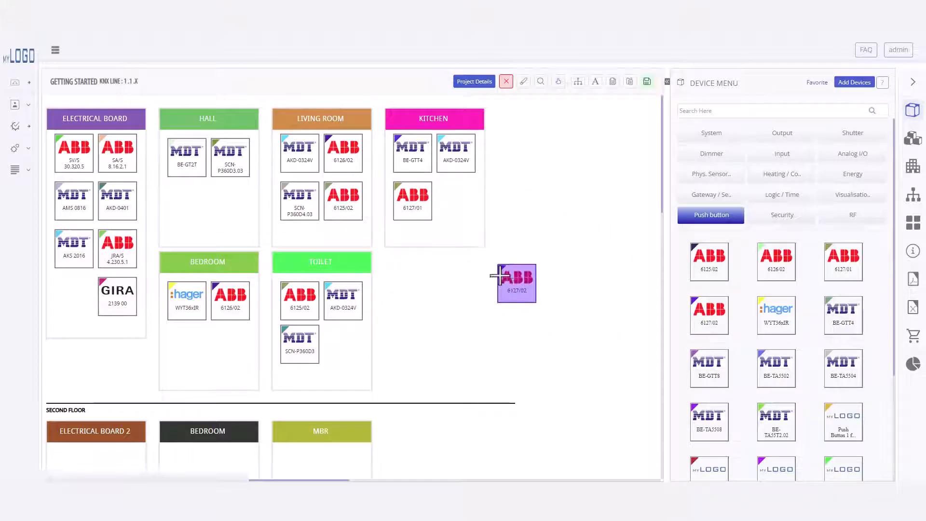
{"action": "left_click_drag", "start_coordinate": [516, 282], "coordinate": [456, 199]}
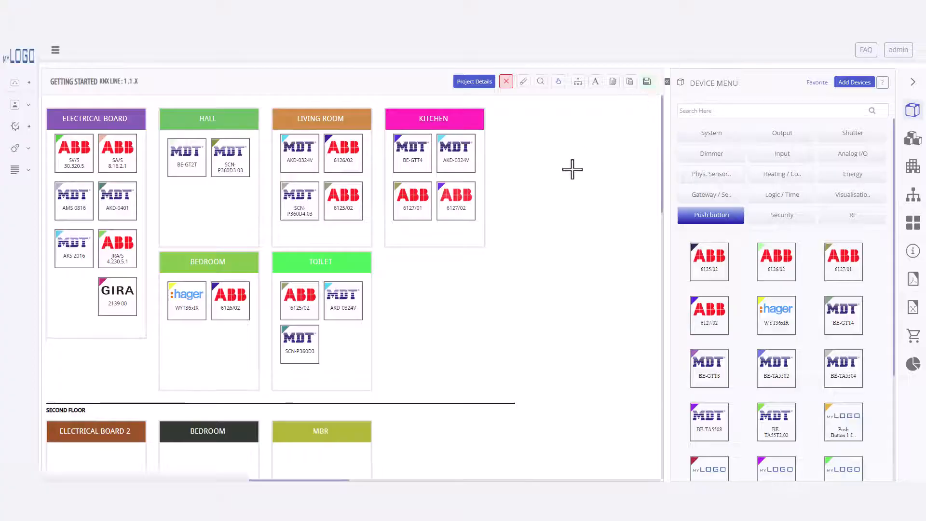
- Make buttons 1–4 Scene buttons labelled Standard, Cooking, Cozy and All off
{"action": "left_click", "coordinate": [455, 201]}
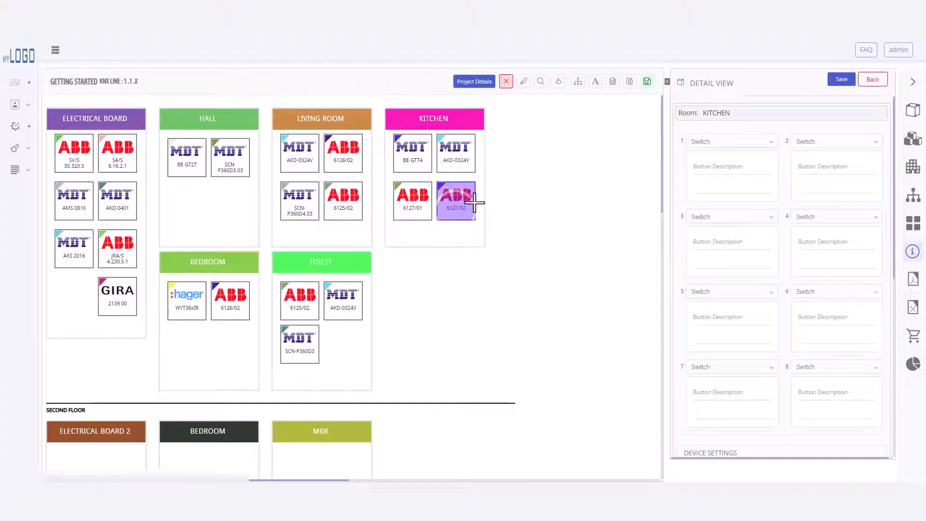
{"action": "left_click", "coordinate": [731, 141]}
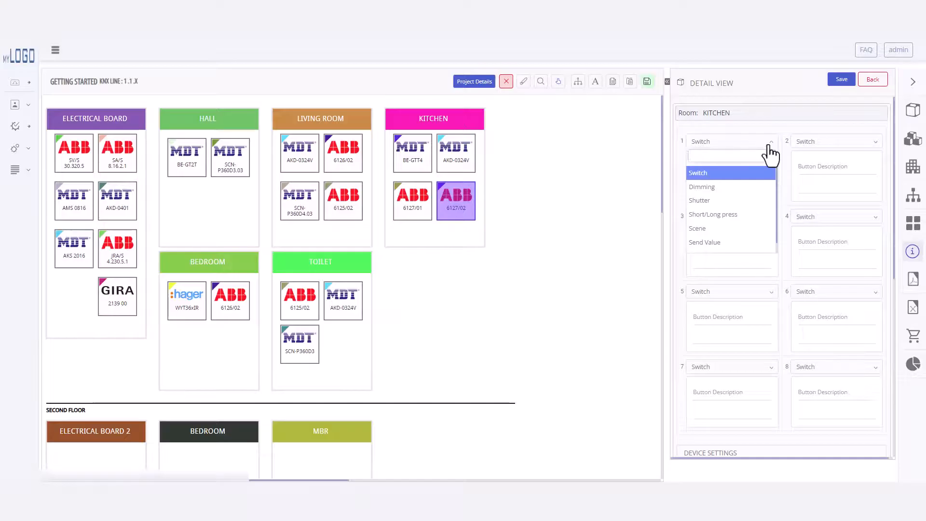
{"action": "left_click", "coordinate": [696, 228]}
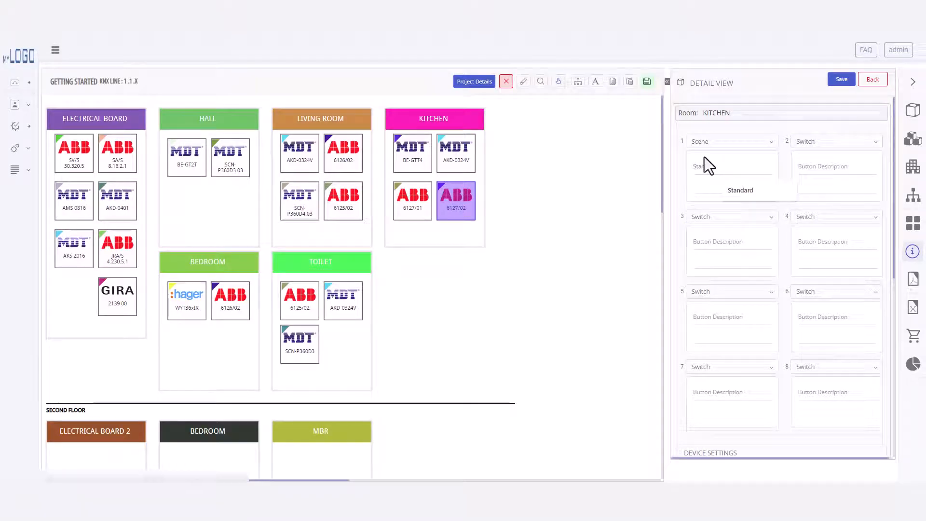
{"action": "left_click", "coordinate": [835, 141]}
{"action": "type", "text": "Cooking"}
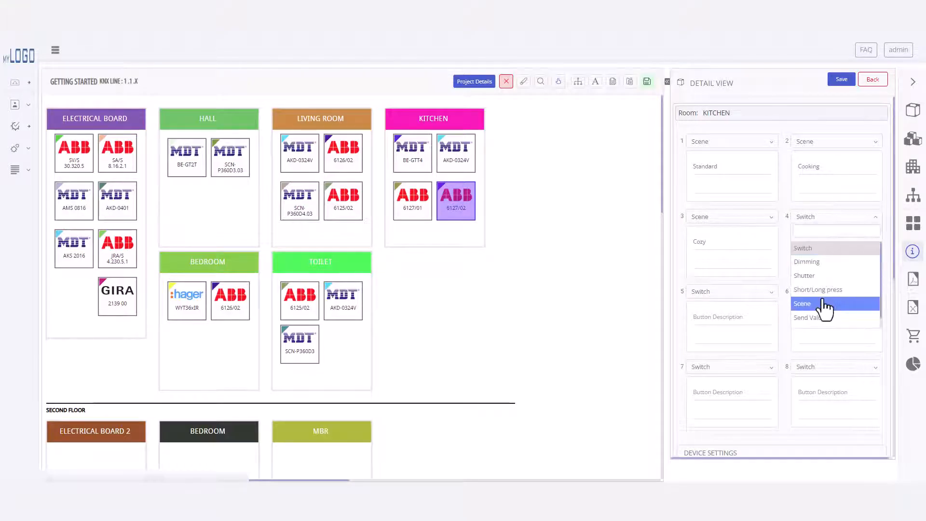
{"action": "left_click", "coordinate": [802, 303]}
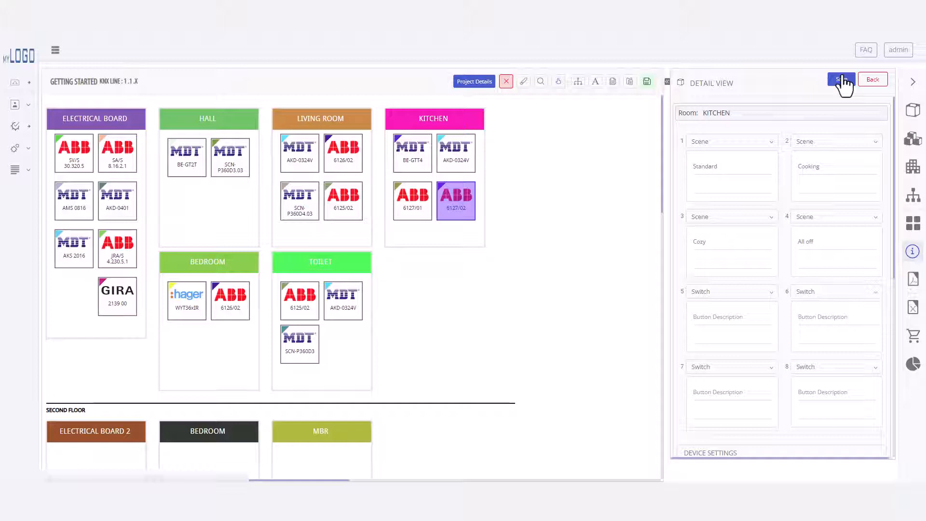
- Set the device colour to Davos/Studio White in Device Settings
{"action": "scroll", "scroll_direction": "down", "scroll_amount": 3}
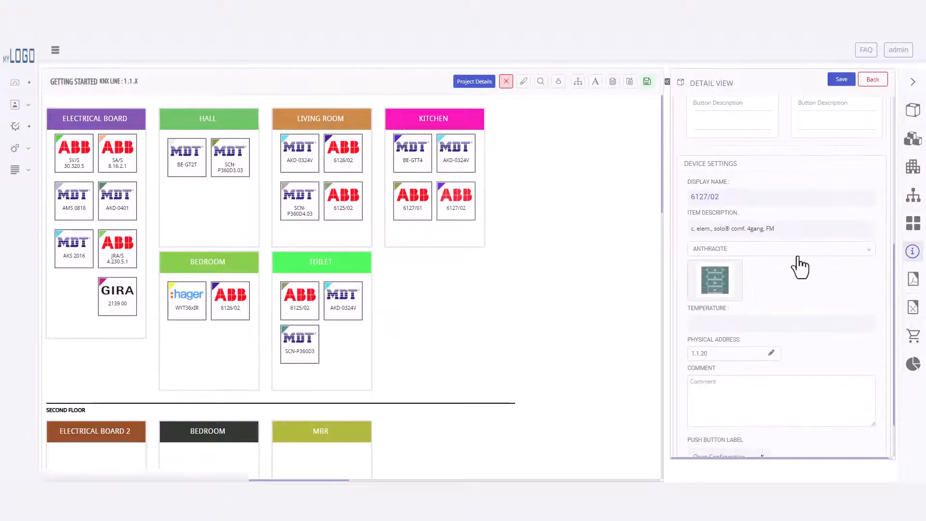
{"action": "left_click", "coordinate": [782, 249]}
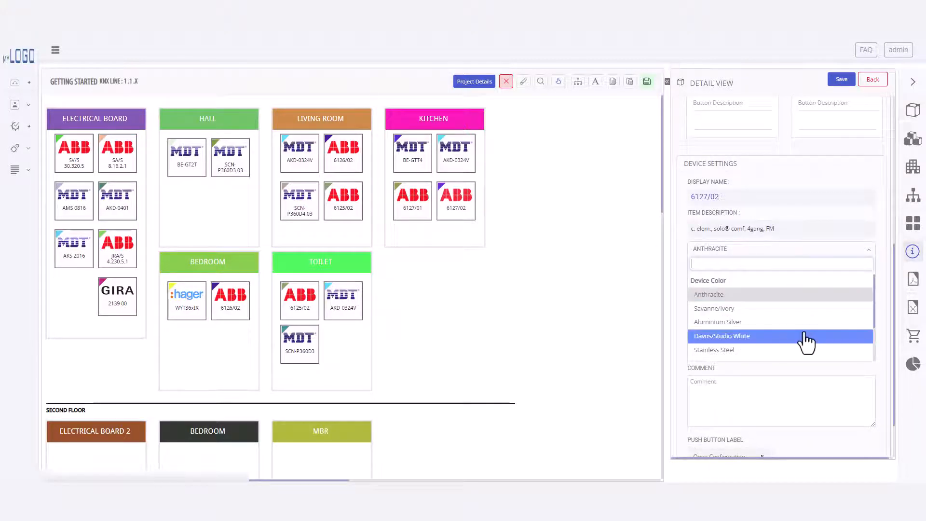
{"action": "left_click", "coordinate": [722, 336]}
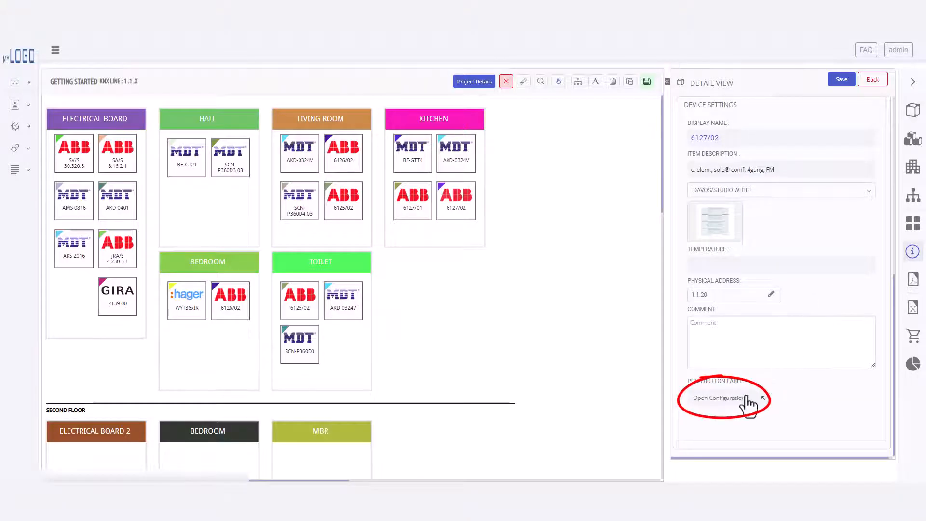
- View the push button label configuration with Icons arrangement, then go to System > Project Settings
{"action": "left_click", "coordinate": [725, 397]}
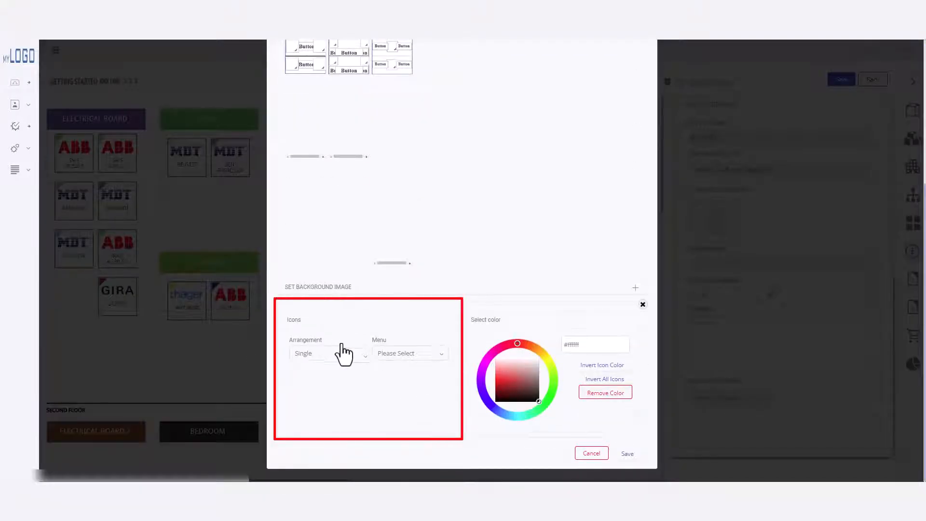
{"action": "left_click", "coordinate": [410, 354]}
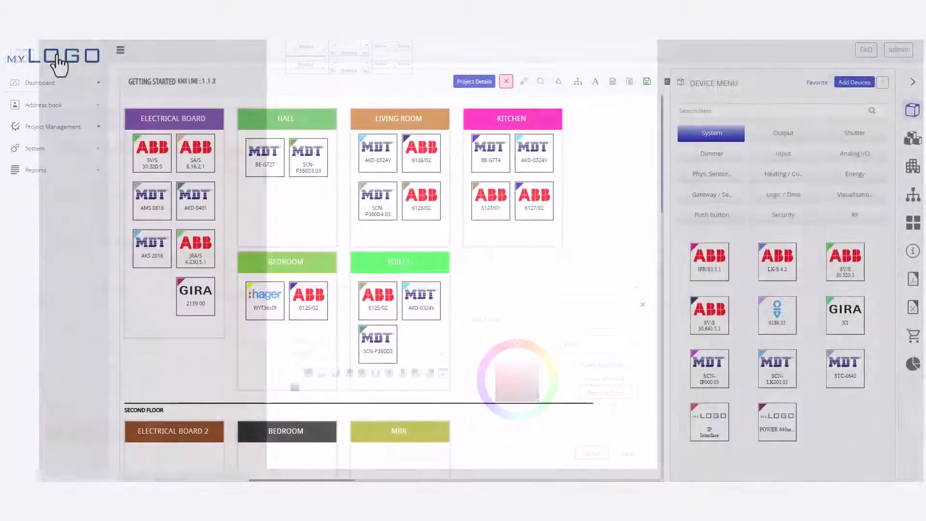
{"action": "left_click", "coordinate": [34, 149]}
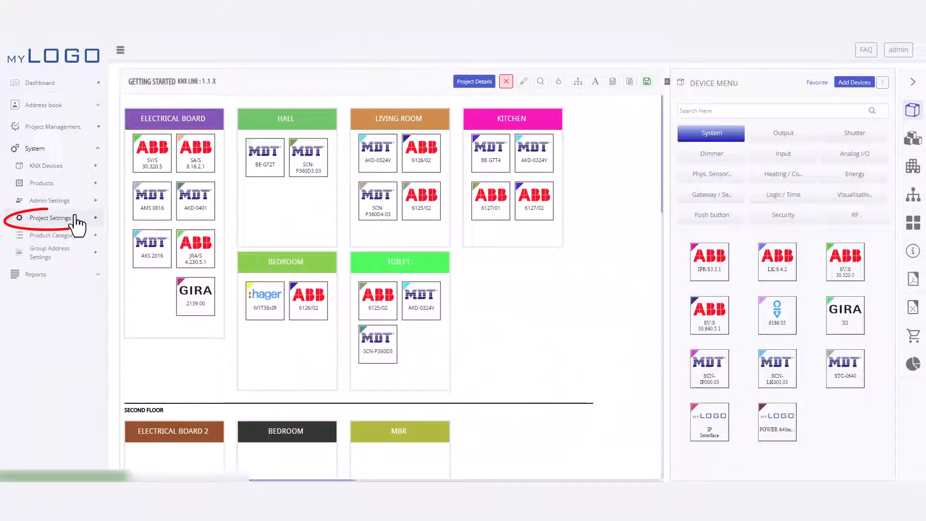
{"action": "left_click", "coordinate": [119, 51]}
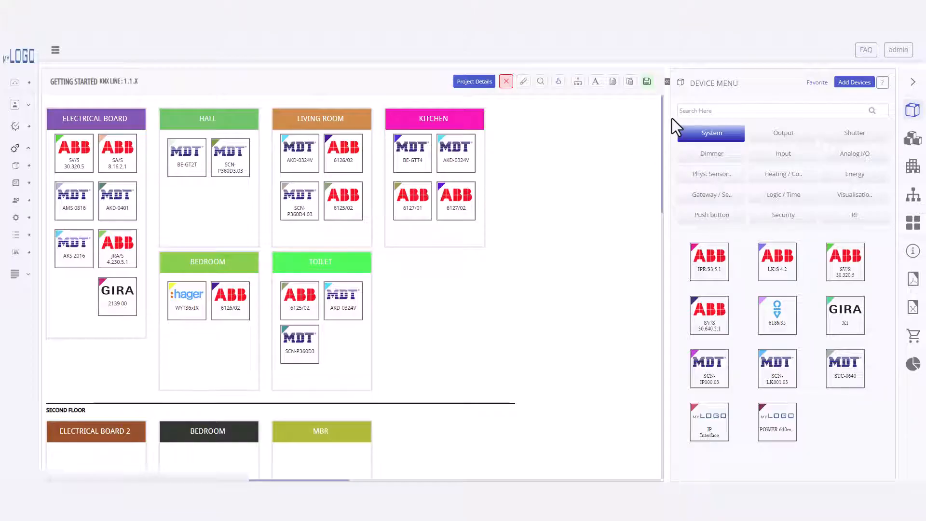
- Find the AKS 2016 via search 'aks', add it to the Electrical Board and show its channel details
{"action": "left_click", "coordinate": [772, 110]}
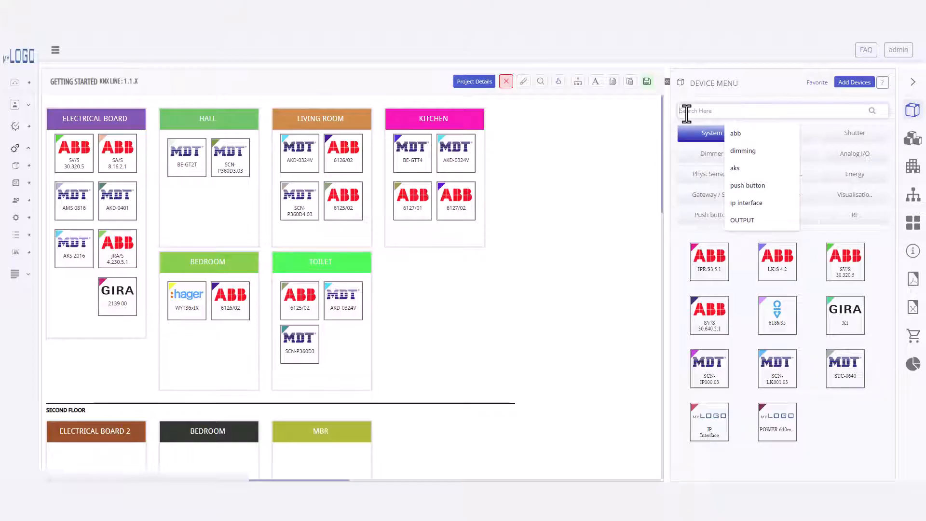
{"action": "type", "text": "aks"}
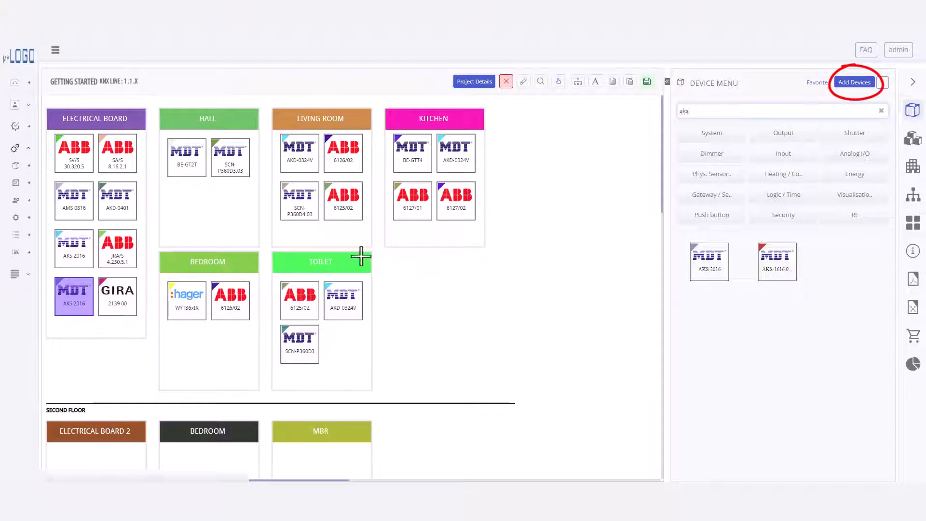
{"action": "left_click", "coordinate": [712, 132]}
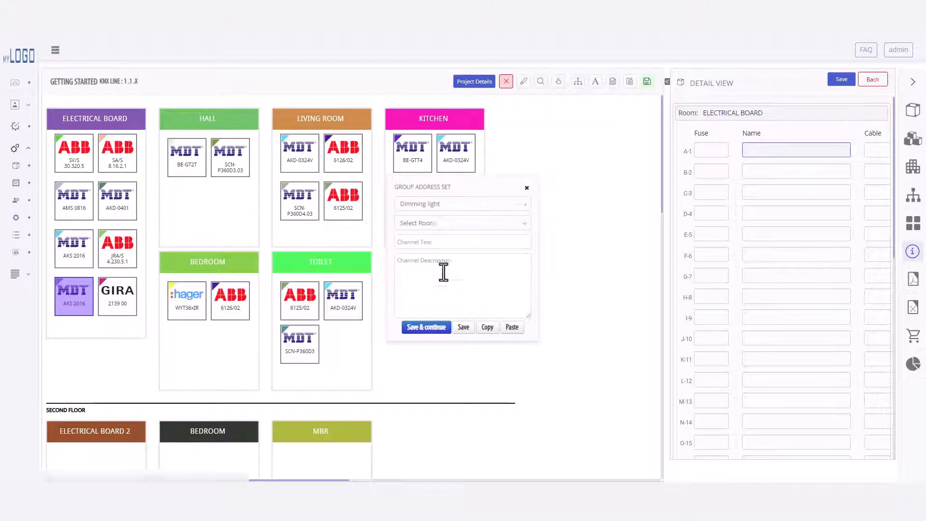
- Name channels 1–3 as TOILET dimming lights Spotlights, Mirror and Rooflamp, saving each
{"action": "left_click", "coordinate": [463, 223]}
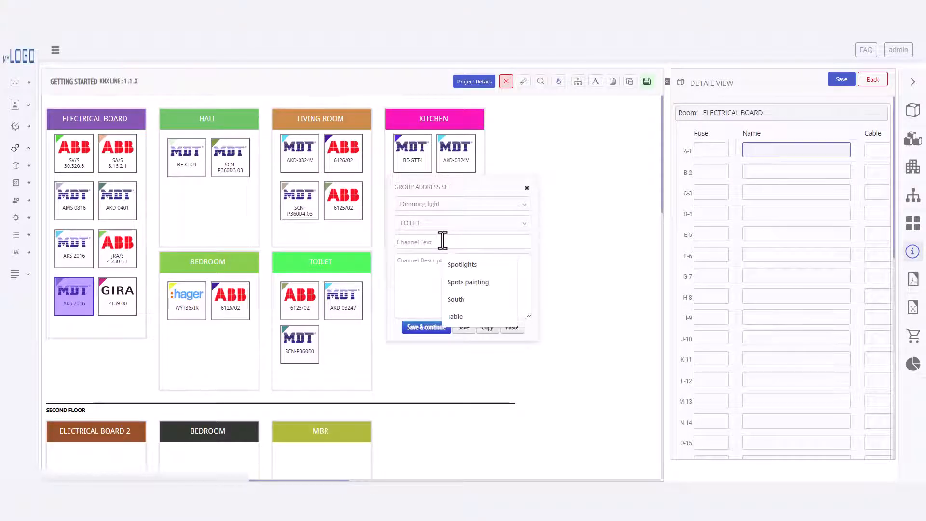
{"action": "left_click", "coordinate": [462, 264]}
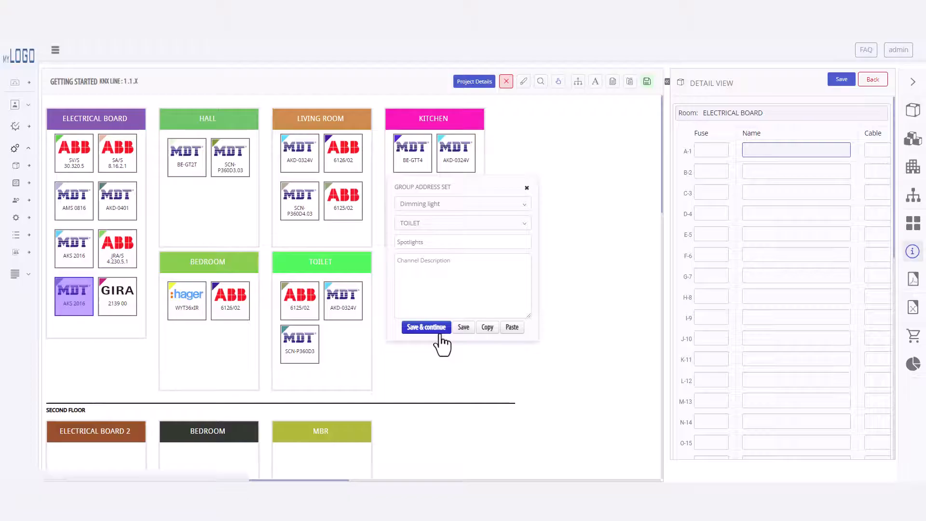
{"action": "left_click", "coordinate": [426, 327]}
{"action": "type", "text": "Roo"}
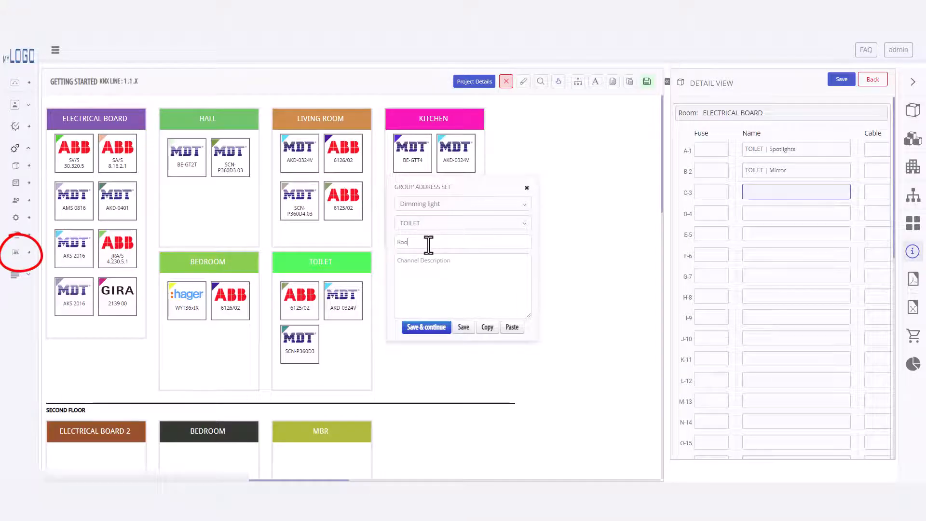
{"action": "left_click", "coordinate": [427, 327]}
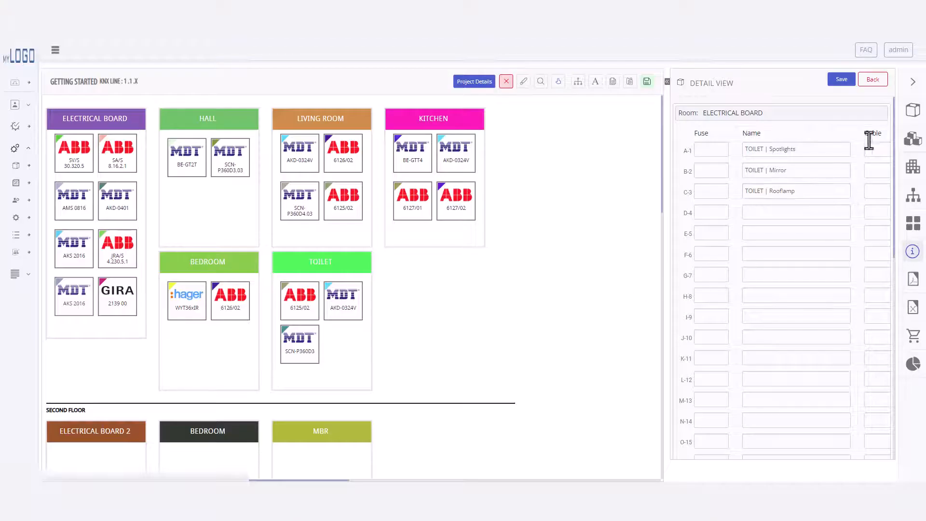
- Expand Lighting > 1/3 Dimming in the function-based profile and refresh to list the toilet DIM addresses
{"action": "left_click", "coordinate": [907, 223]}
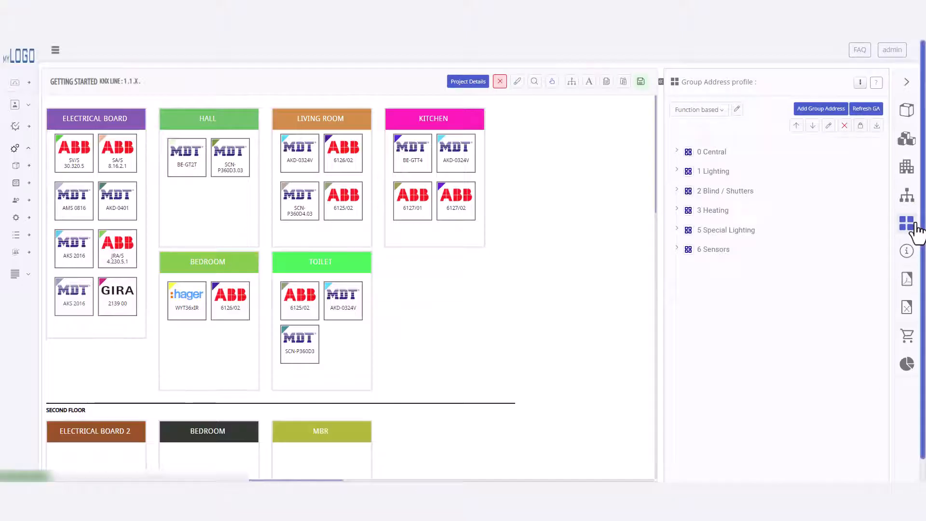
{"action": "left_click", "coordinate": [521, 172]}
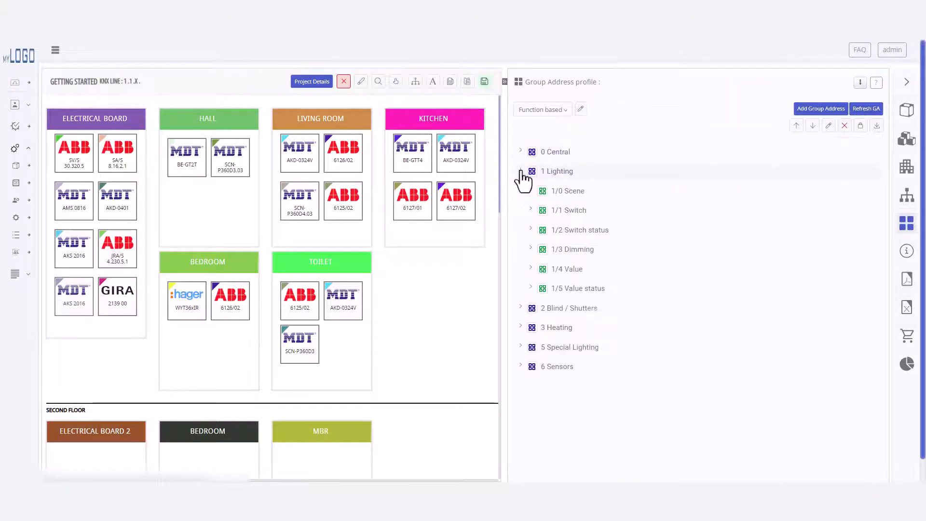
{"action": "left_click", "coordinate": [531, 249]}
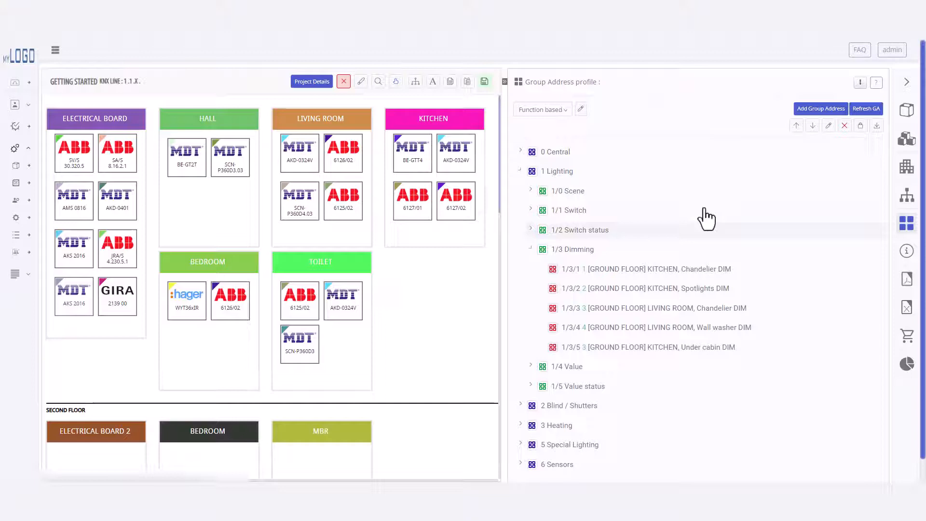
{"action": "left_click", "coordinate": [867, 108]}
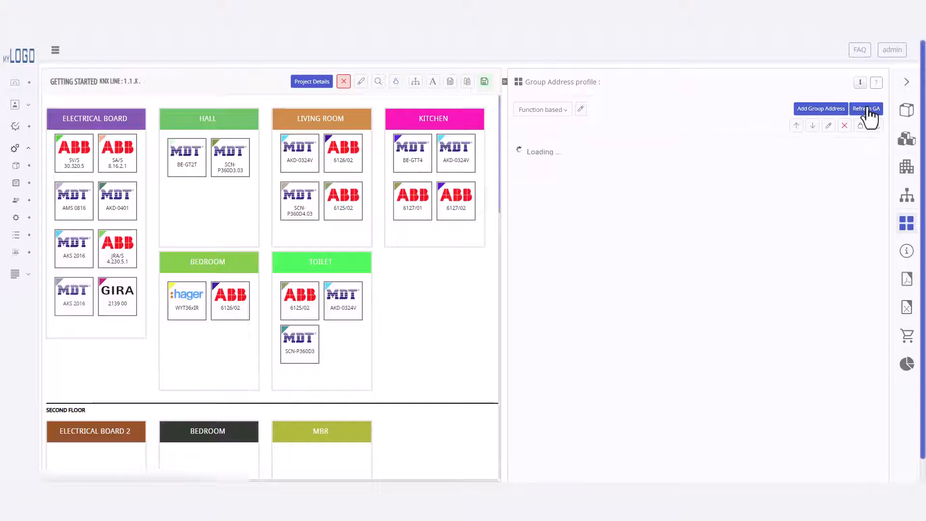
{"action": "left_click", "coordinate": [866, 108]}
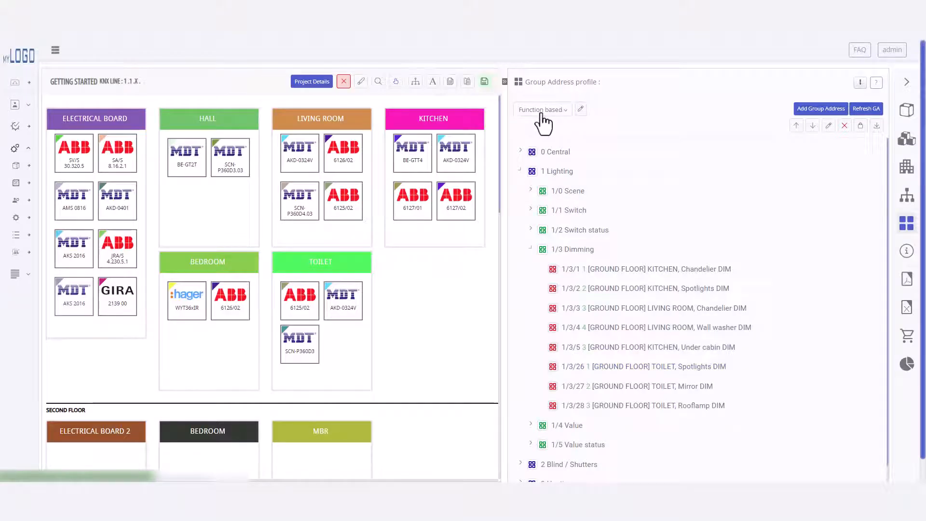
{"action": "left_click", "coordinate": [542, 109]}
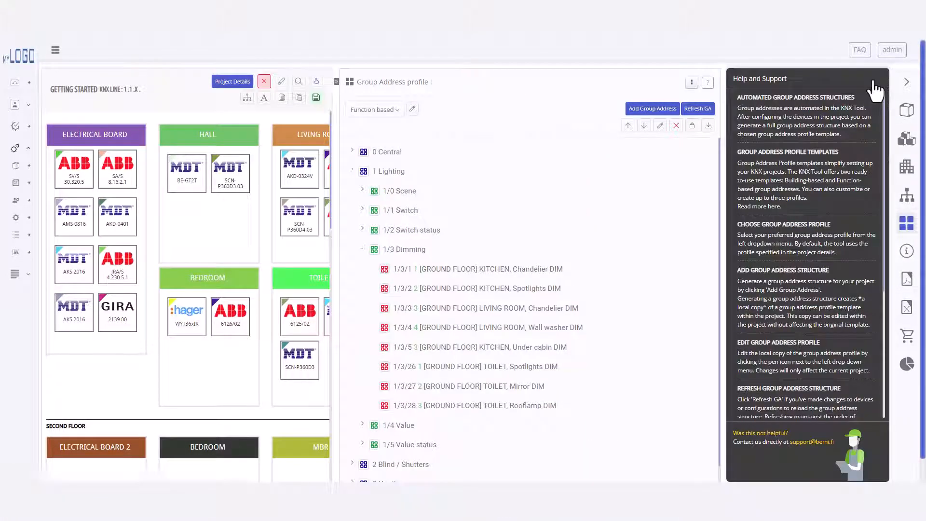
{"action": "mouse_move", "coordinate": [830, 85]}
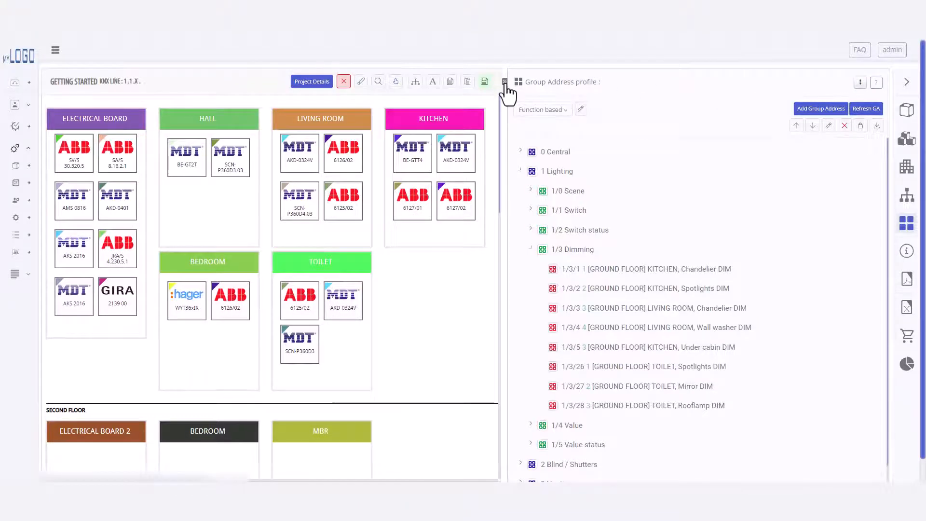
- Expand 1 - HOUSE and 1 - GROUND FLOOR to list the six ground-floor rooms
{"action": "left_click", "coordinate": [907, 166]}
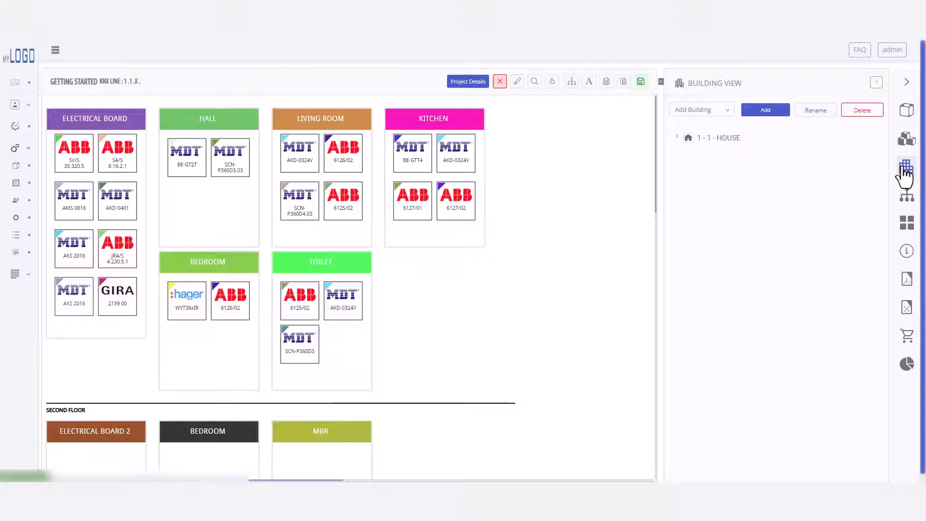
{"action": "left_click", "coordinate": [677, 137]}
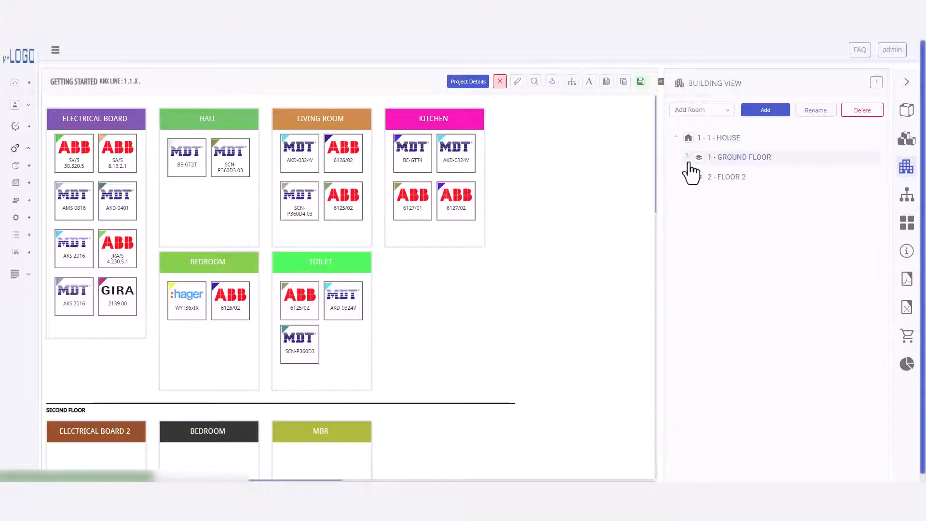
{"action": "left_click", "coordinate": [688, 156]}
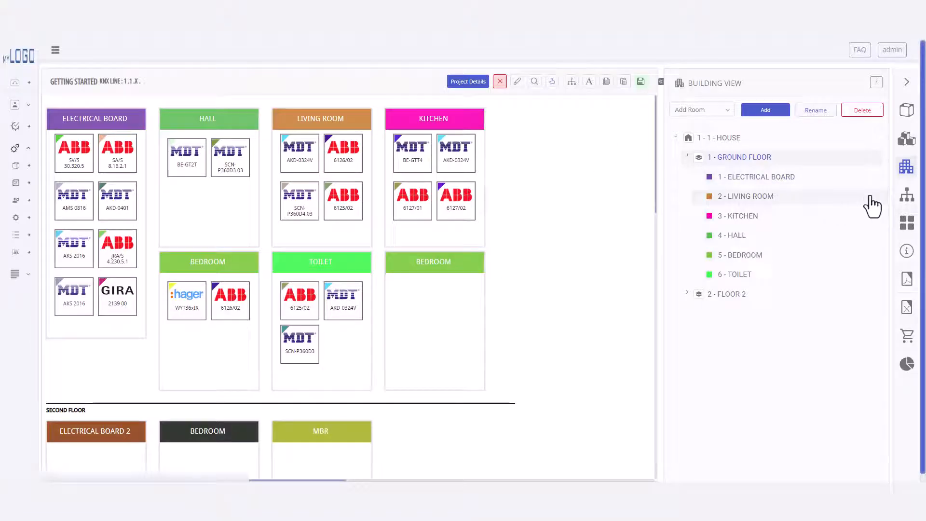
- Expand Area1 in Topology View and show the Lighting function catalogue beside the plan
{"action": "left_click", "coordinate": [907, 195]}
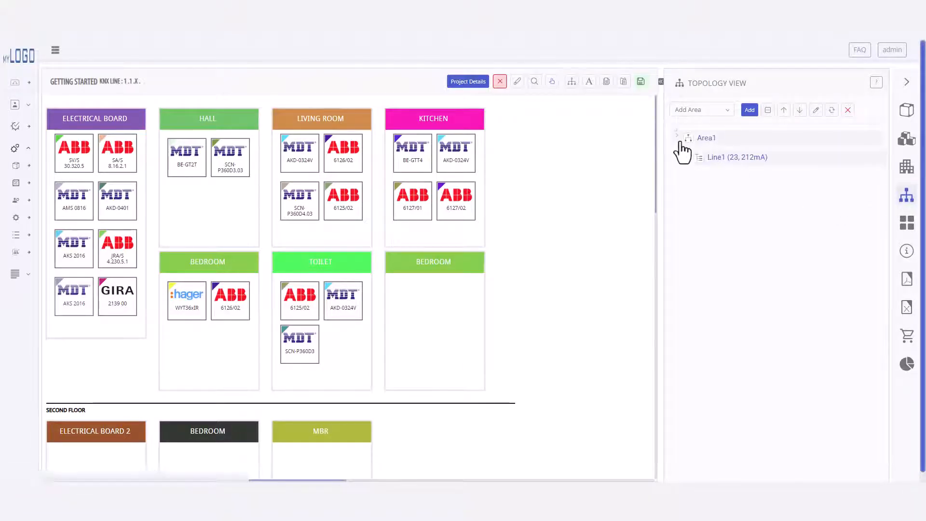
{"action": "left_click", "coordinate": [687, 157]}
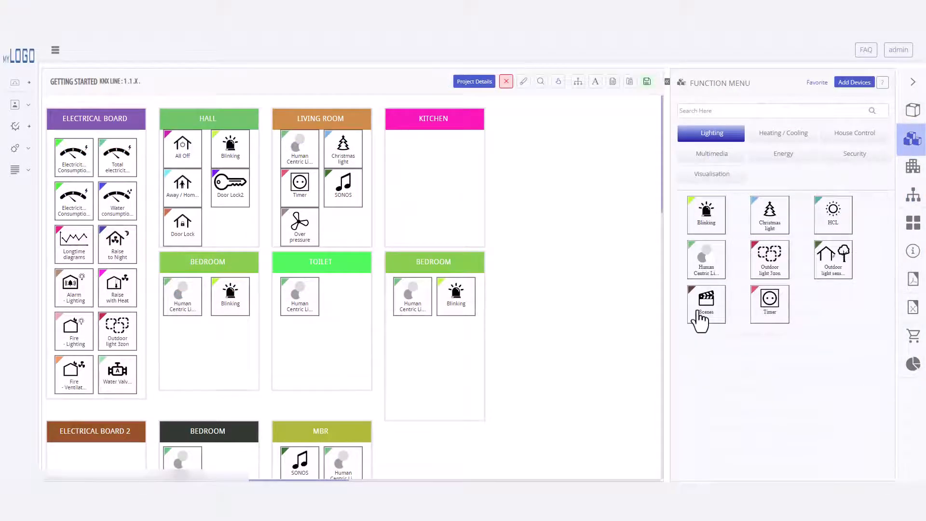
- Place Scenes, Human Centric Light and Timer functions into the Kitchen
{"action": "left_click_drag", "start_coordinate": [706, 301], "coordinate": [412, 157]}
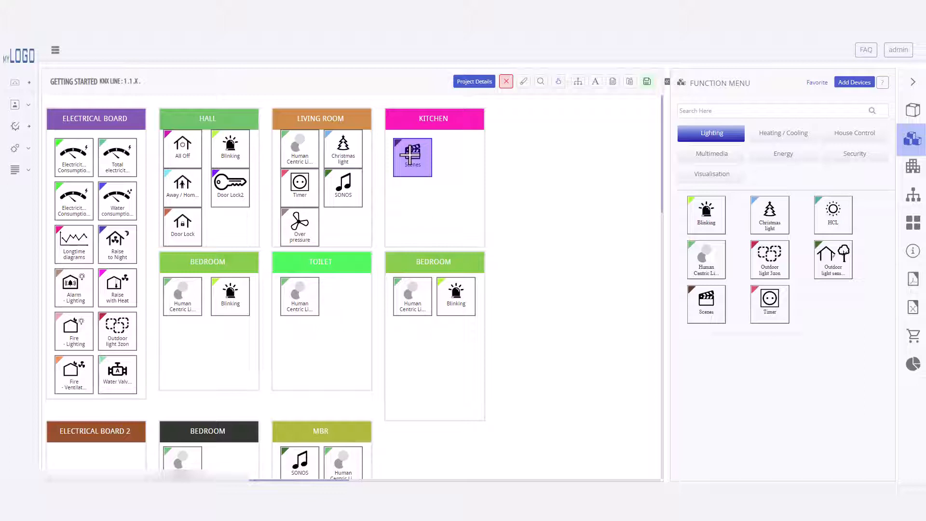
{"action": "left_click", "coordinate": [706, 259]}
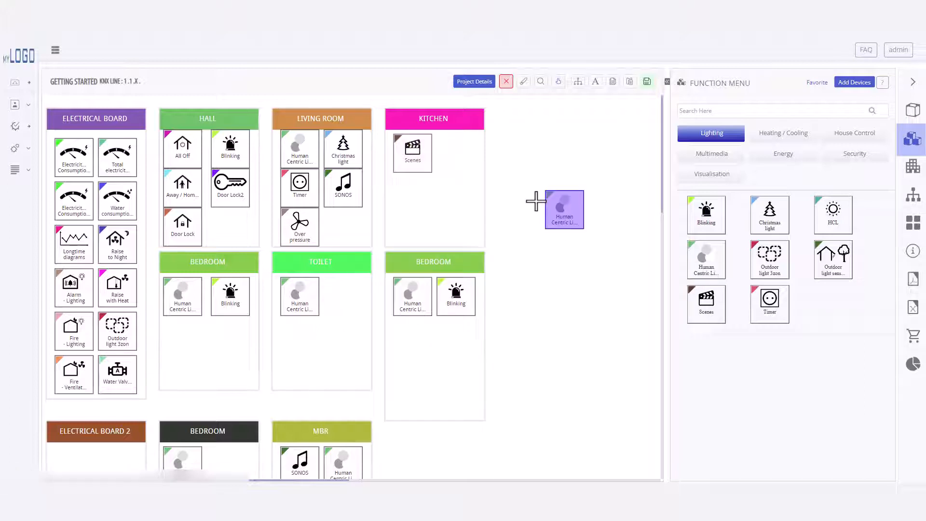
{"action": "left_click_drag", "start_coordinate": [564, 209], "coordinate": [455, 154]}
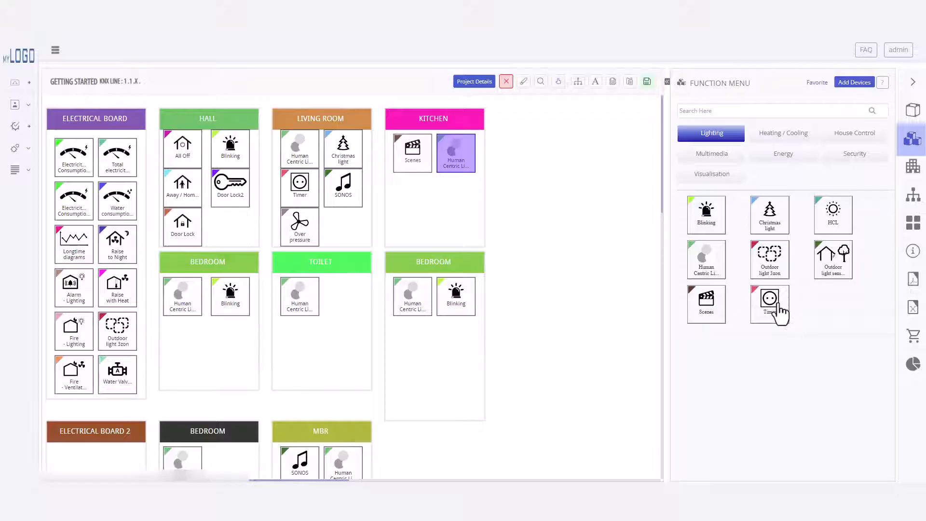
{"action": "left_click_drag", "start_coordinate": [770, 304], "coordinate": [412, 196]}
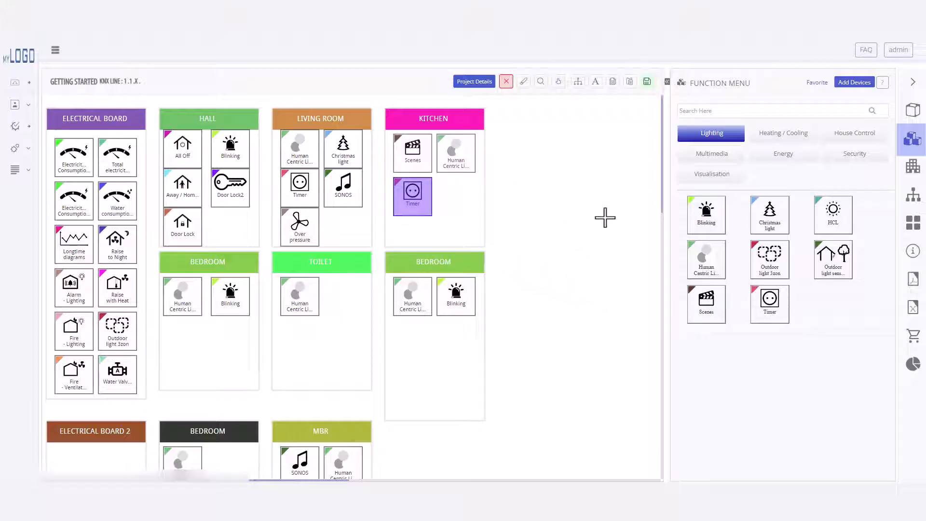
- Add SONOS from Multimedia, save the project and link Scenes to the Scene group address set
{"action": "left_click", "coordinate": [712, 153]}
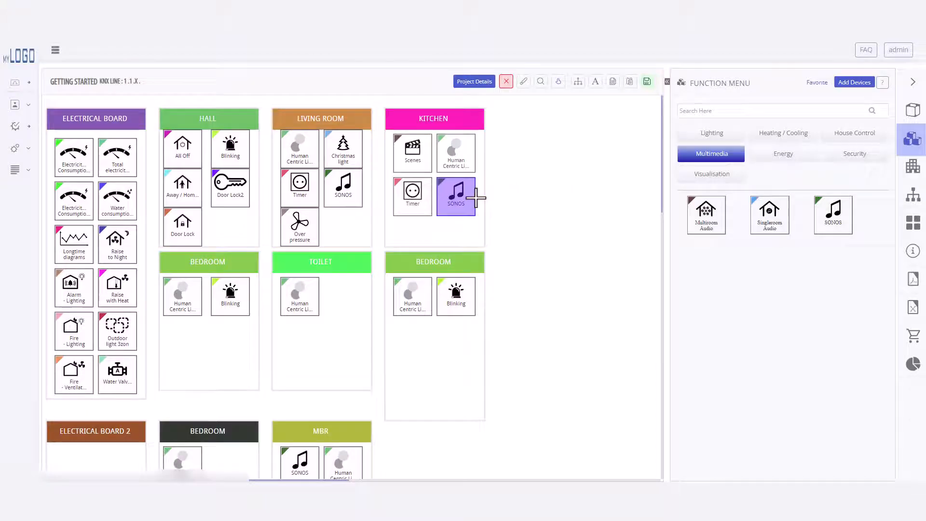
{"action": "mouse_move", "coordinate": [646, 81]}
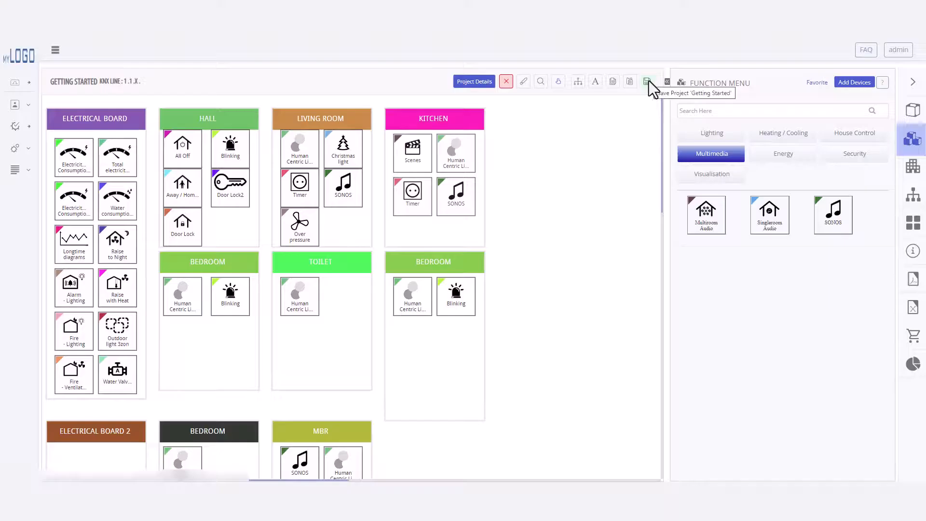
{"action": "left_click", "coordinate": [413, 153]}
{"action": "type", "text": "sce"}
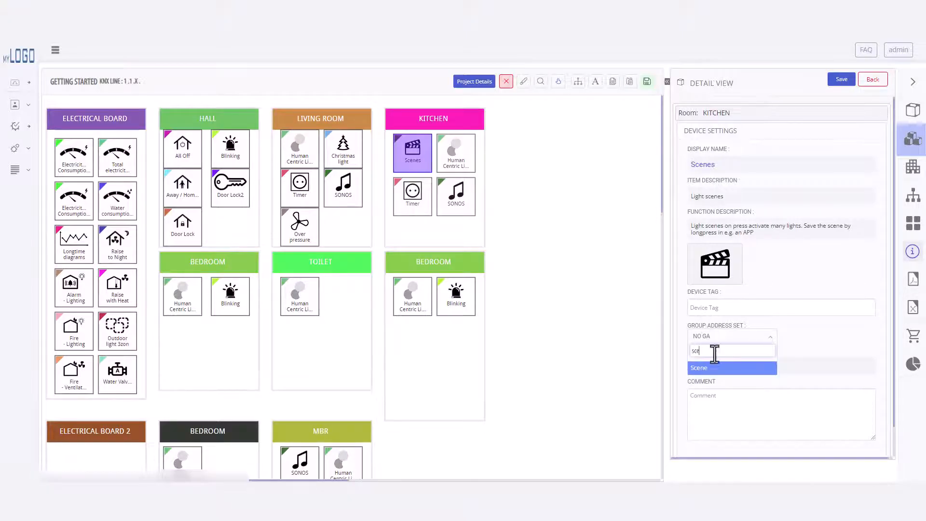
{"action": "left_click", "coordinate": [698, 368]}
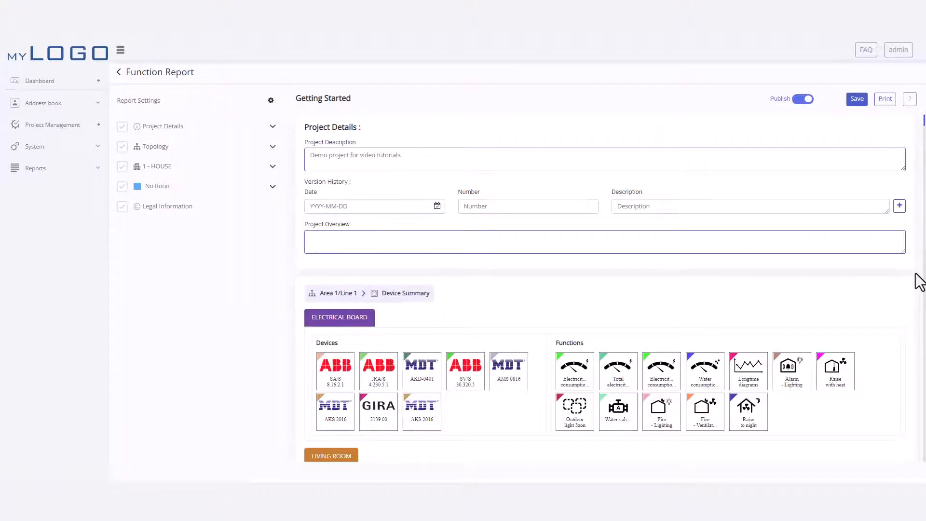
- Show the KITCHEN functions under 1 - HOUSE > GROUND FLOOR, then reach the report settings
{"action": "left_click", "coordinate": [272, 166]}
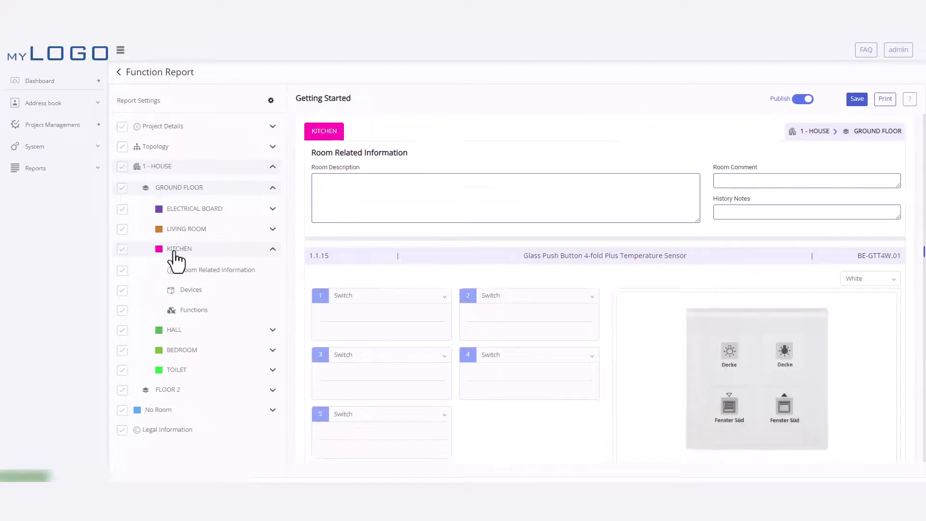
{"action": "left_click", "coordinate": [193, 309]}
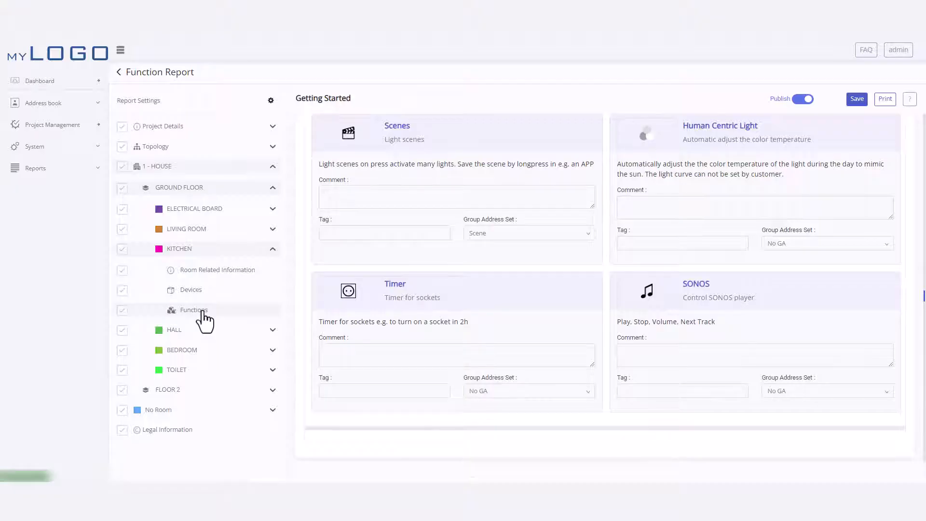
{"action": "left_click", "coordinate": [270, 101]}
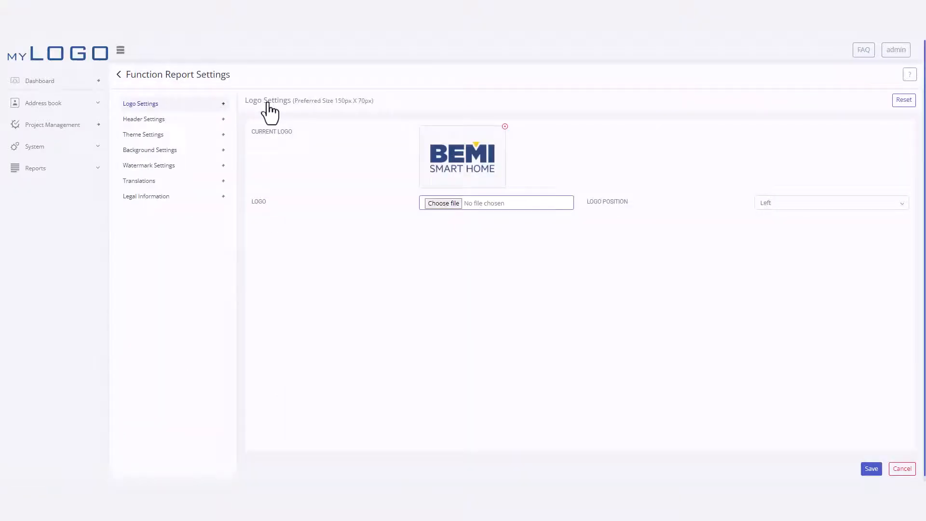
- Check the header and background settings, return to the function report and print it
{"action": "left_click", "coordinate": [143, 120]}
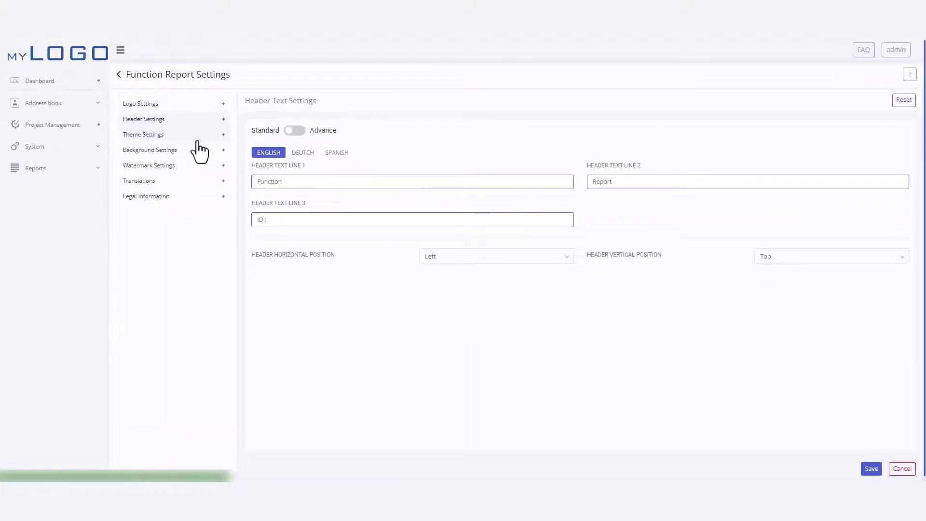
{"action": "left_click", "coordinate": [150, 149]}
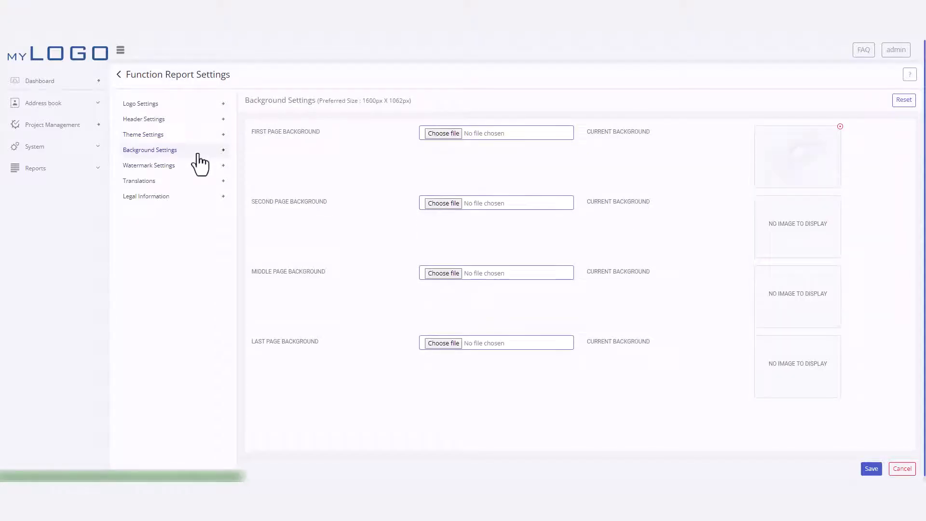
{"action": "left_click", "coordinate": [119, 73]}
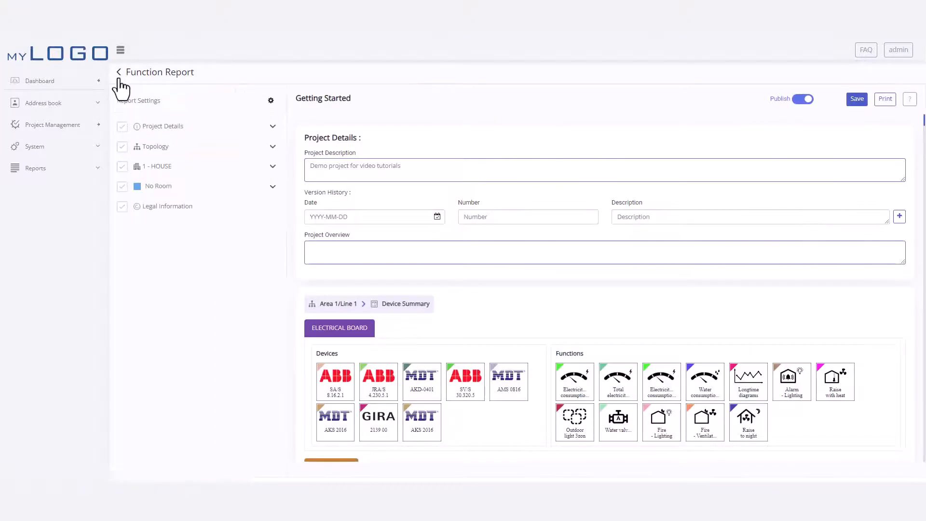
{"action": "mouse_move", "coordinate": [874, 134]}
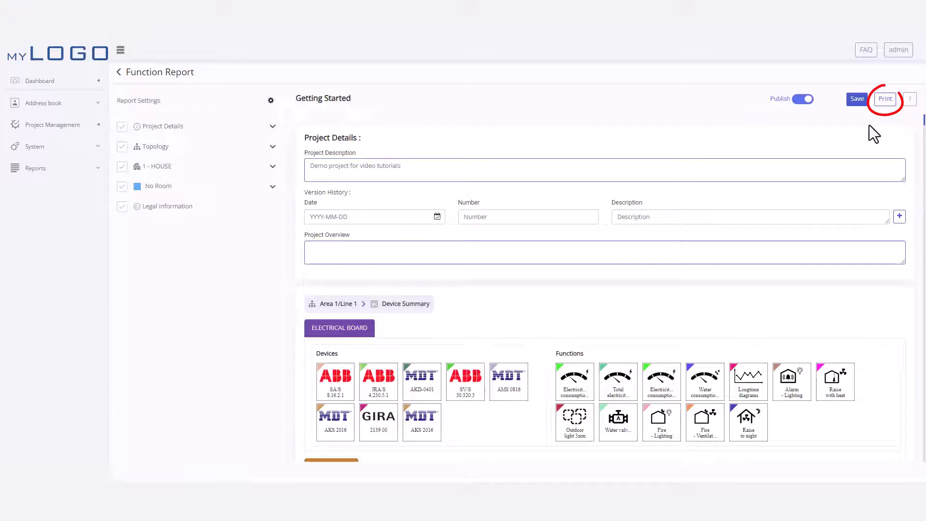
{"action": "left_click", "coordinate": [885, 99]}
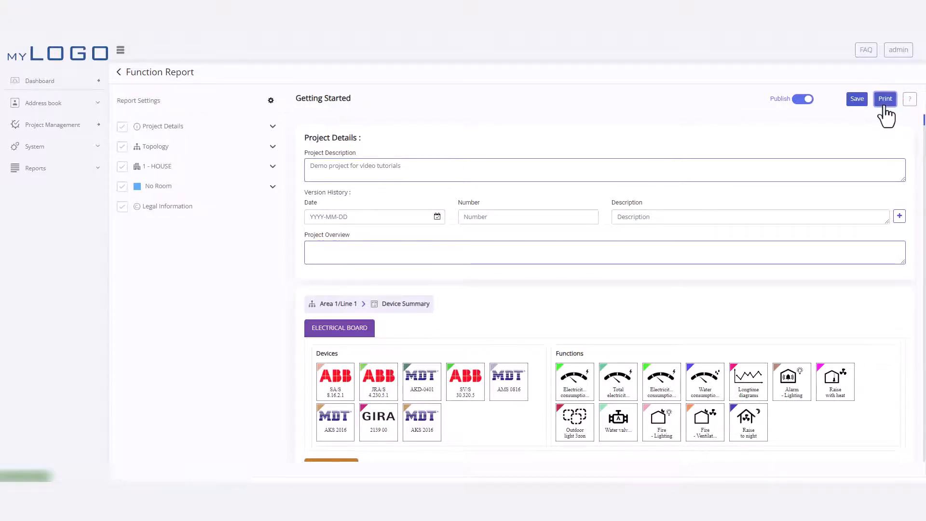
{"action": "left_click", "coordinate": [886, 99]}
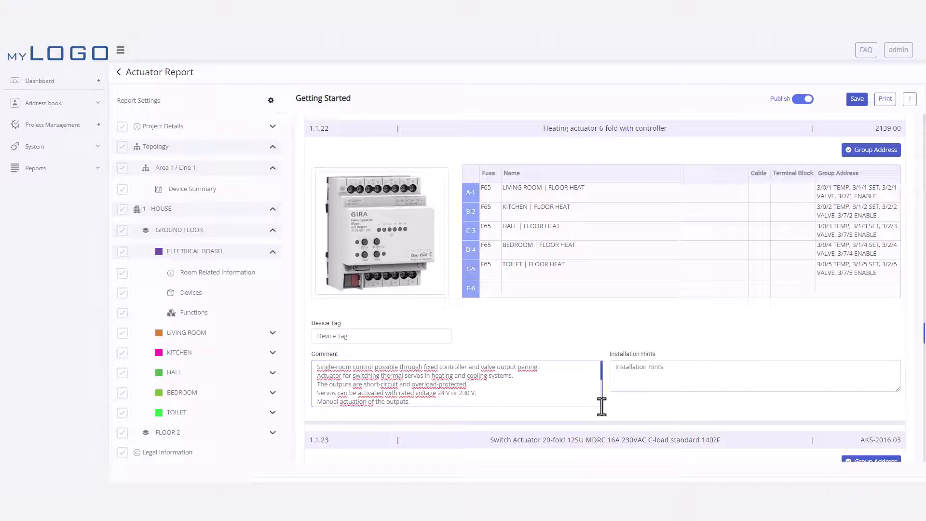
- Enlarge the GIRA heating actuator's comment box and show the Area 1 / Line 1 device summary
{"action": "left_click_drag", "start_coordinate": [601, 408], "coordinate": [609, 462]}
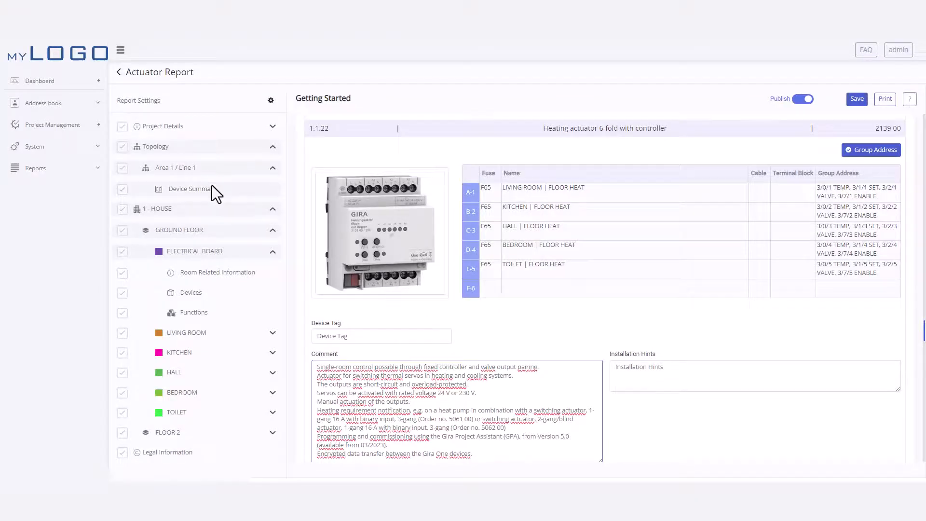
{"action": "left_click", "coordinate": [192, 189]}
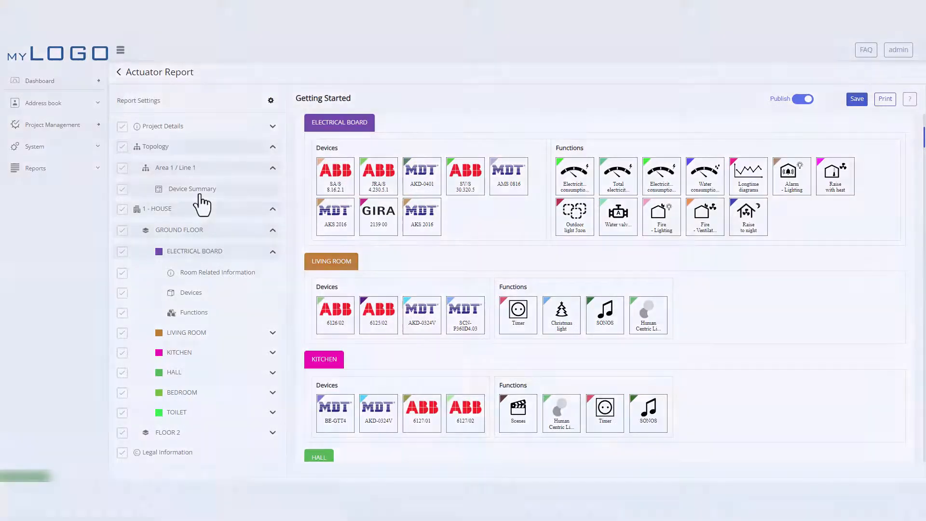
{"action": "left_click", "coordinate": [885, 98]}
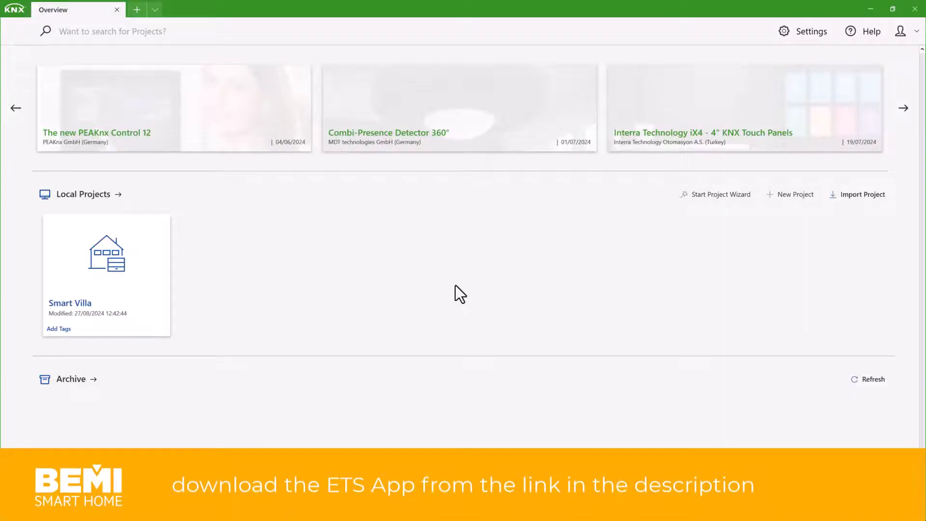
{"action": "mouse_move", "coordinate": [464, 289]}
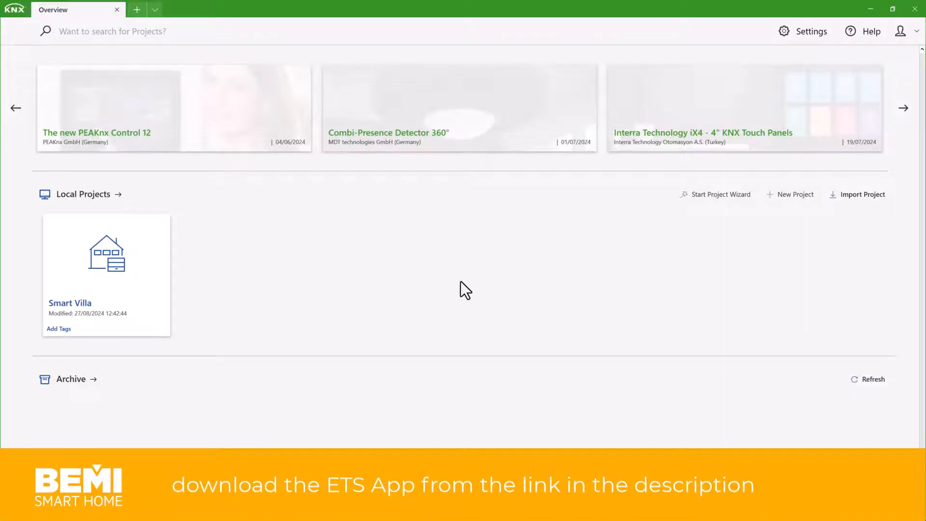
- Create a new ETS6 project, show the KNXtool panel and load the Getting Started project details
{"action": "left_click", "coordinate": [795, 195]}
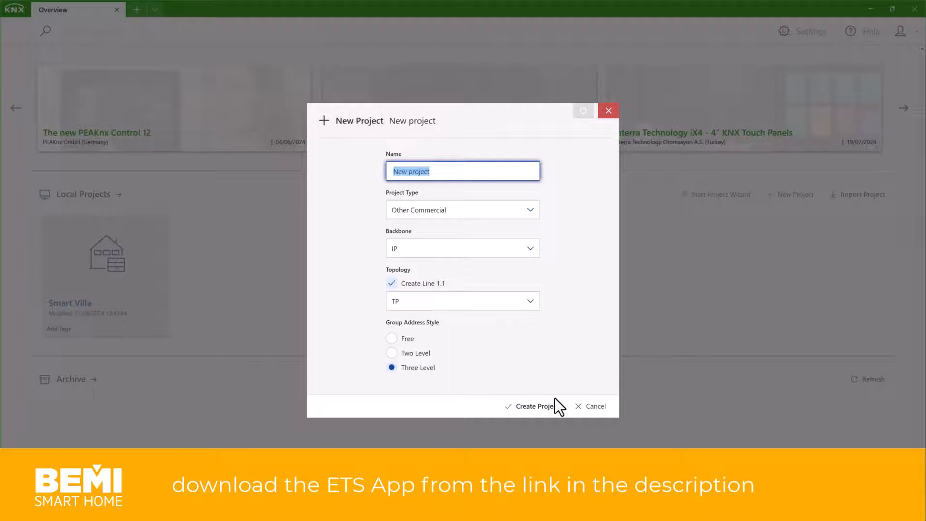
{"action": "left_click", "coordinate": [535, 407]}
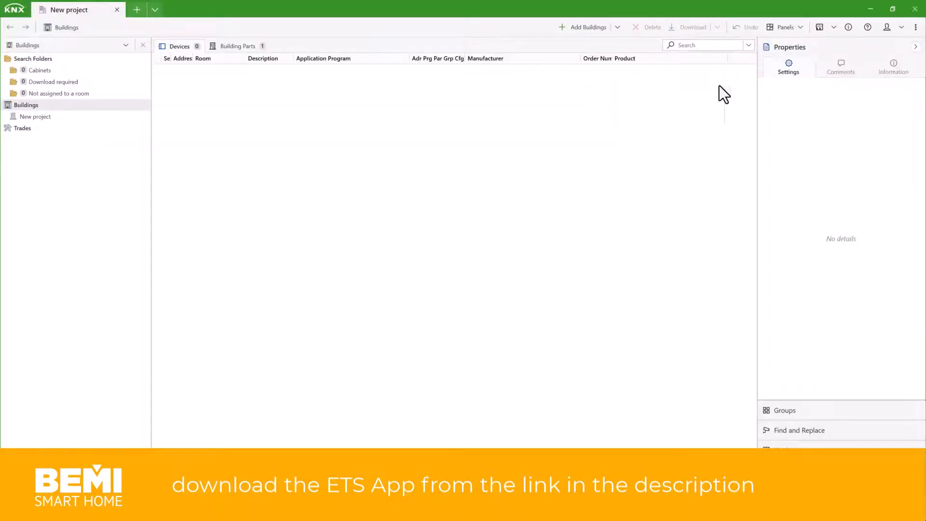
{"action": "left_click", "coordinate": [783, 27]}
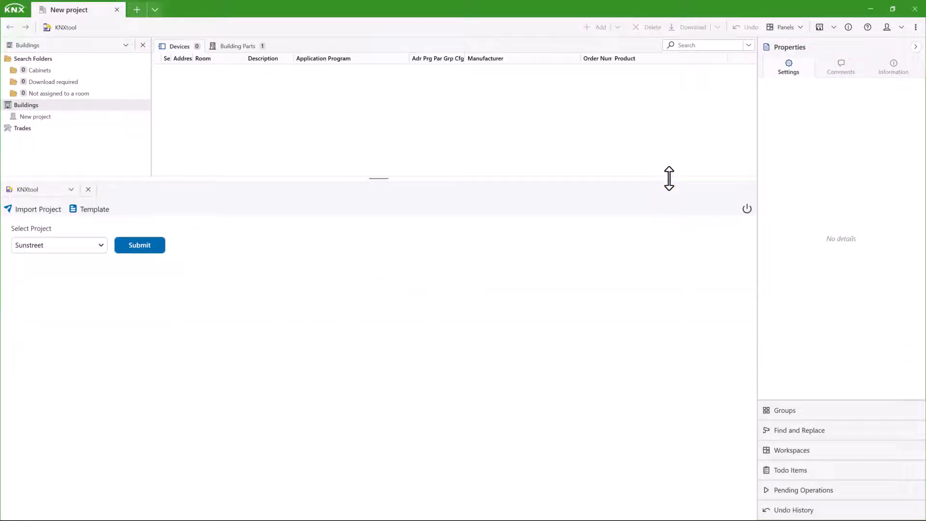
{"action": "left_click", "coordinate": [59, 245]}
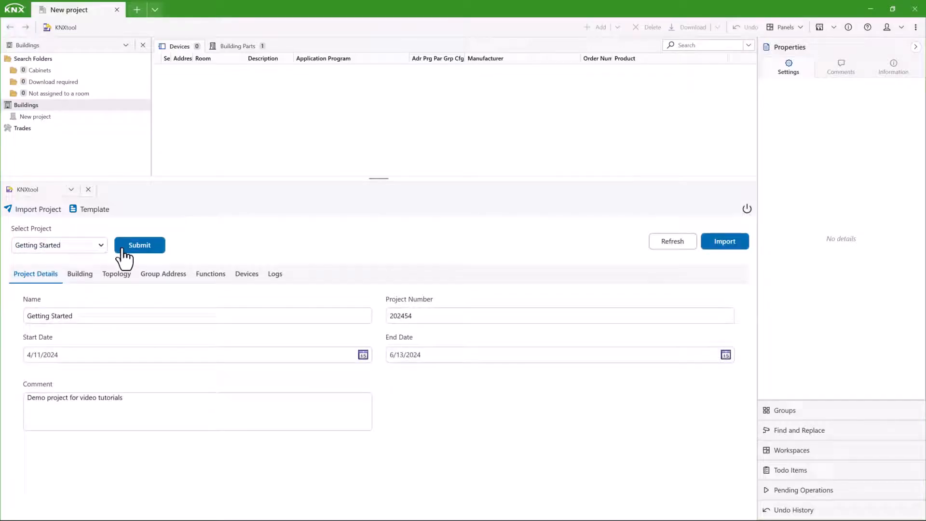
- Assign the All Switch template to the 6127/02 control element and import the 23 devices
{"action": "left_click", "coordinate": [246, 274]}
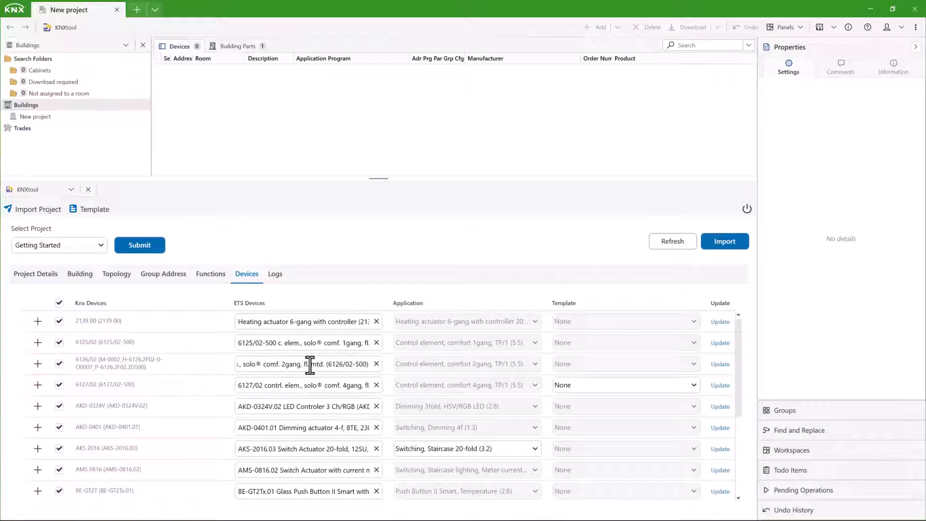
{"action": "left_click", "coordinate": [626, 385]}
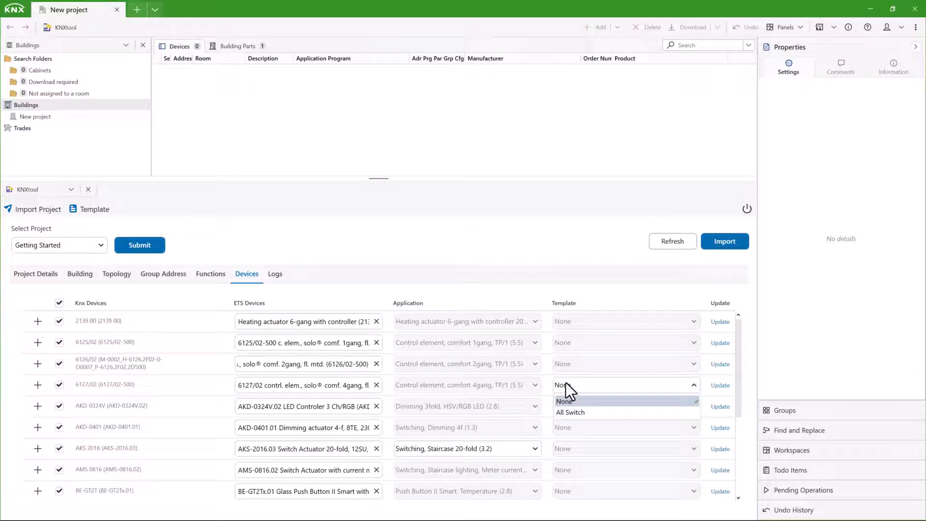
{"action": "left_click", "coordinate": [570, 413]}
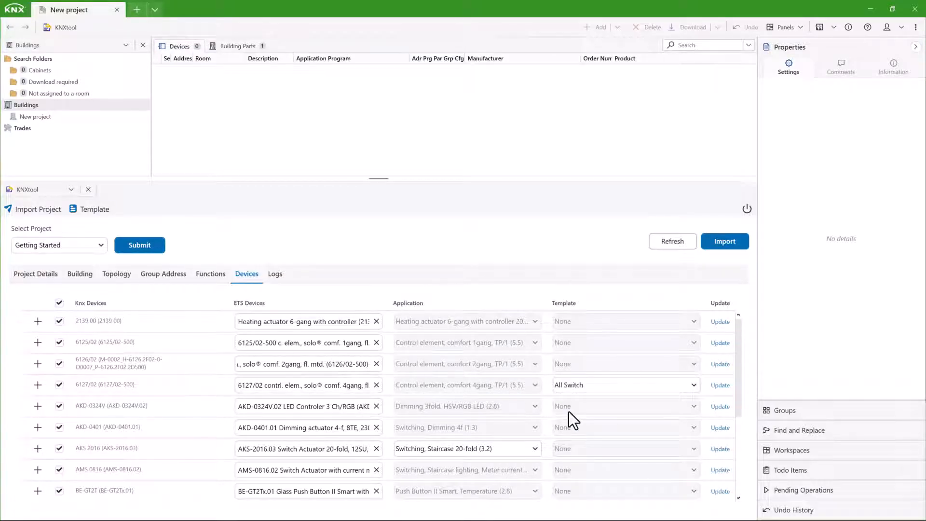
{"action": "left_click", "coordinate": [724, 241]}
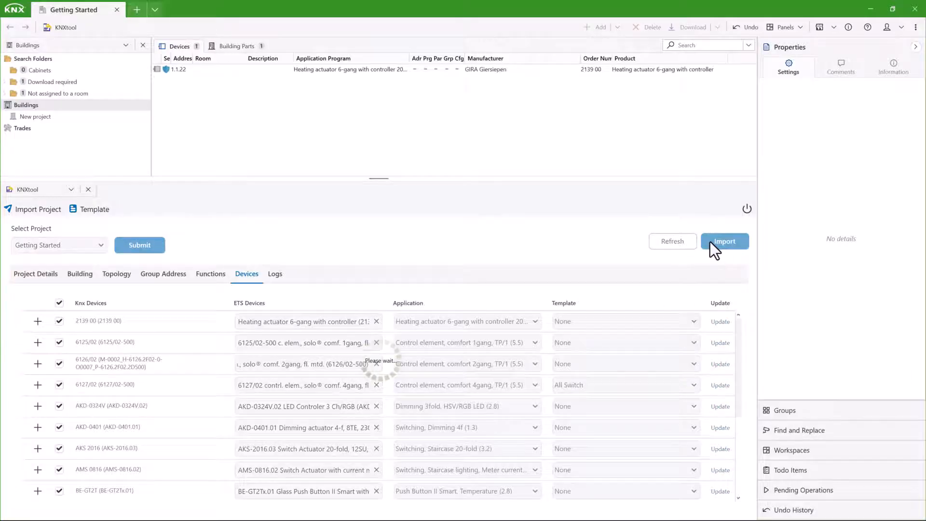
{"action": "left_click", "coordinate": [725, 241]}
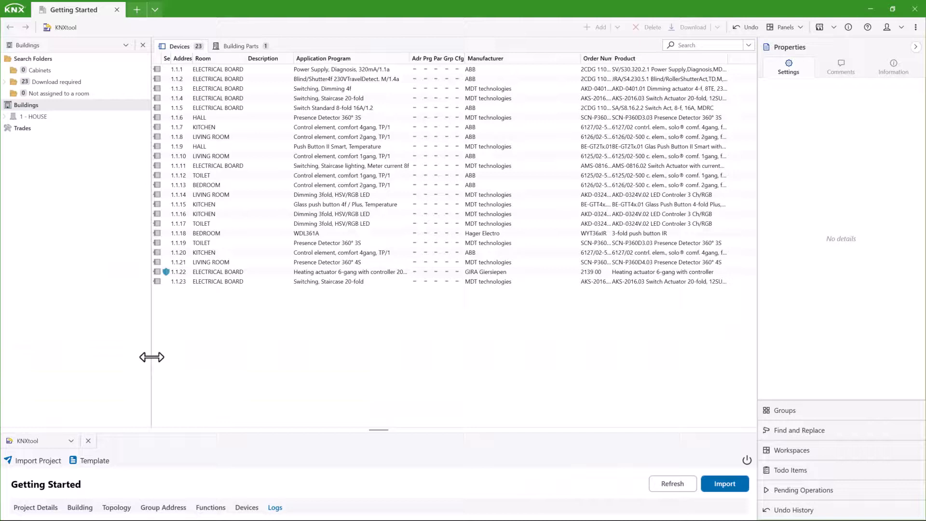
- Expand 1 - HOUSE, GROUND FLOOR and LIVING ROOM, then show the ELECTRICAL BOARD contents
{"action": "left_click", "coordinate": [30, 116]}
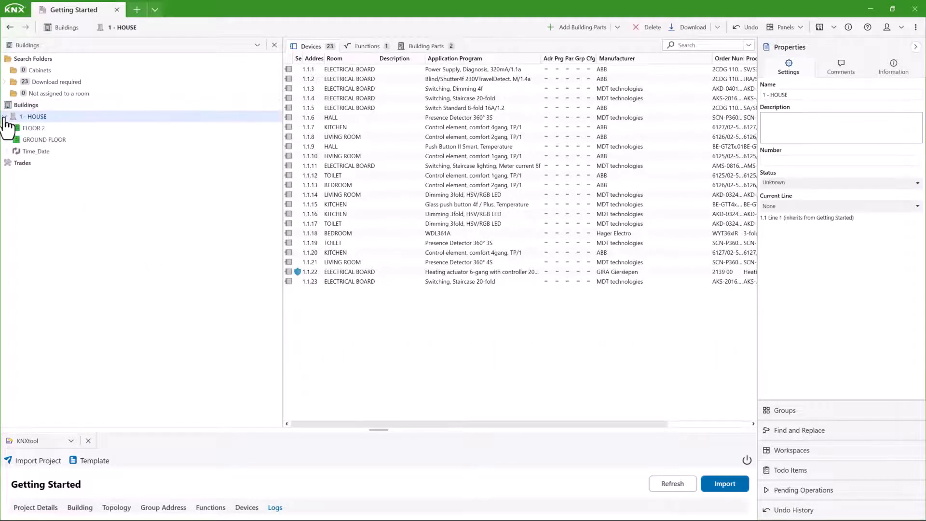
{"action": "left_click", "coordinate": [5, 115]}
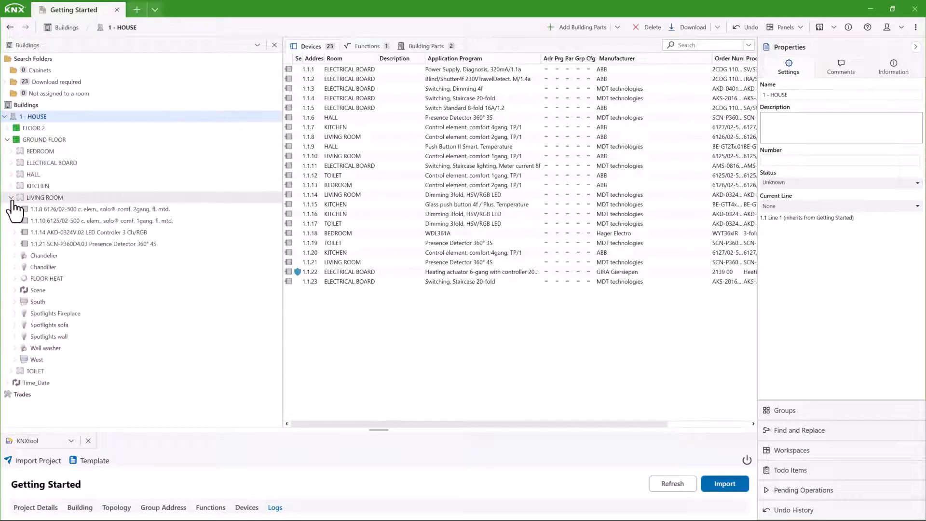
{"action": "left_click", "coordinate": [14, 278]}
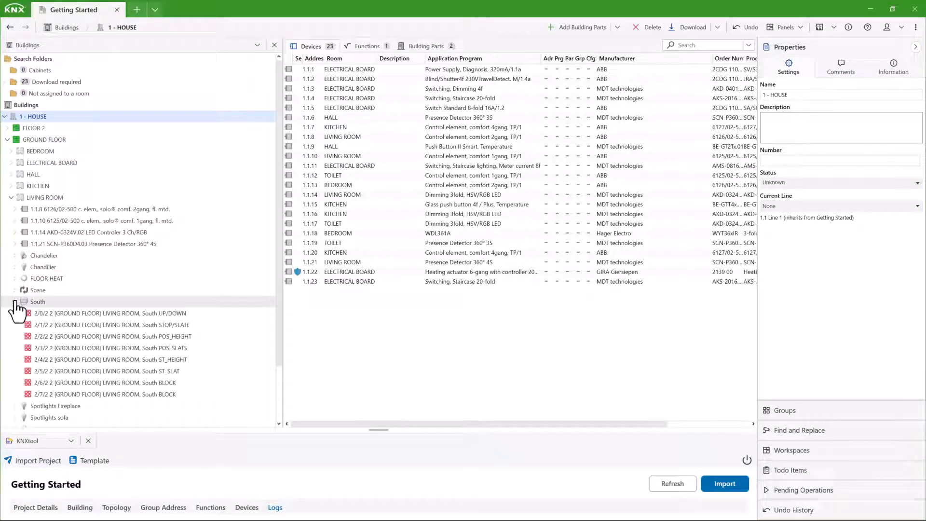
{"action": "left_click", "coordinate": [12, 304]}
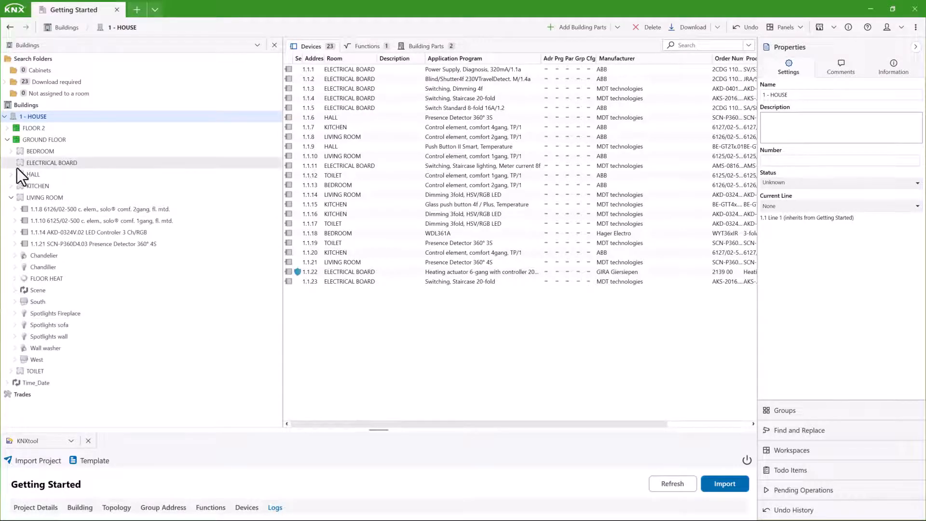
{"action": "left_click", "coordinate": [11, 162]}
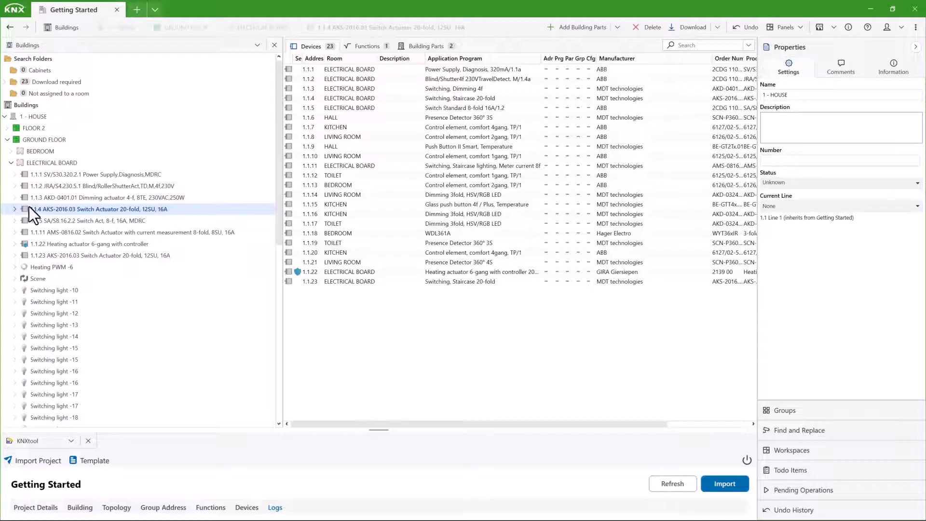
- Link the fireplace, sofa and wall spotlight functions to AKS-2016.03 channels E–G
{"action": "double_click", "coordinate": [99, 208]}
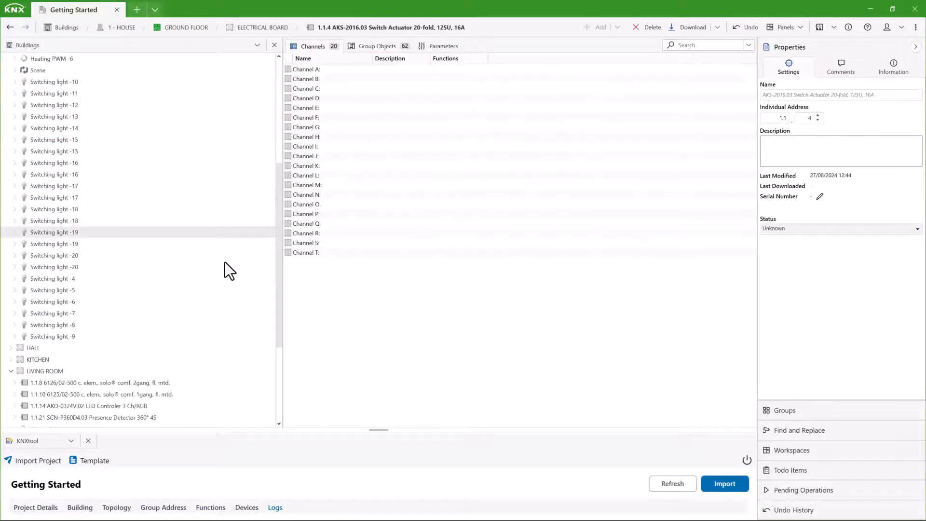
{"action": "scroll", "scroll_direction": "down", "scroll_amount": 3}
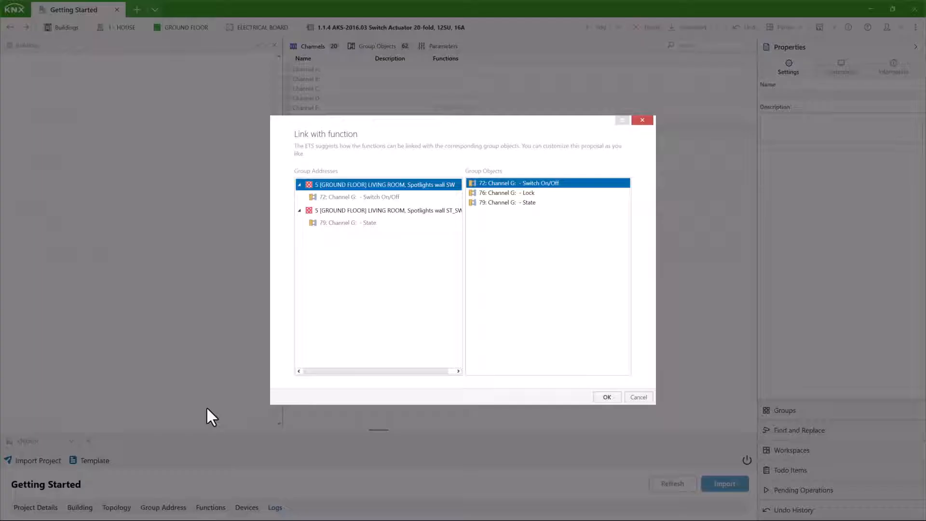
{"action": "left_click", "coordinate": [607, 398]}
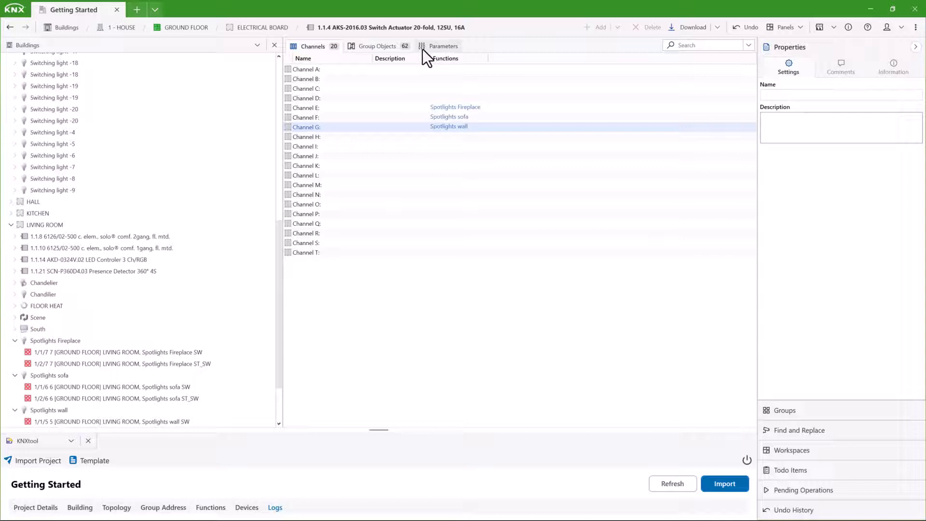
{"action": "left_click", "coordinate": [377, 46]}
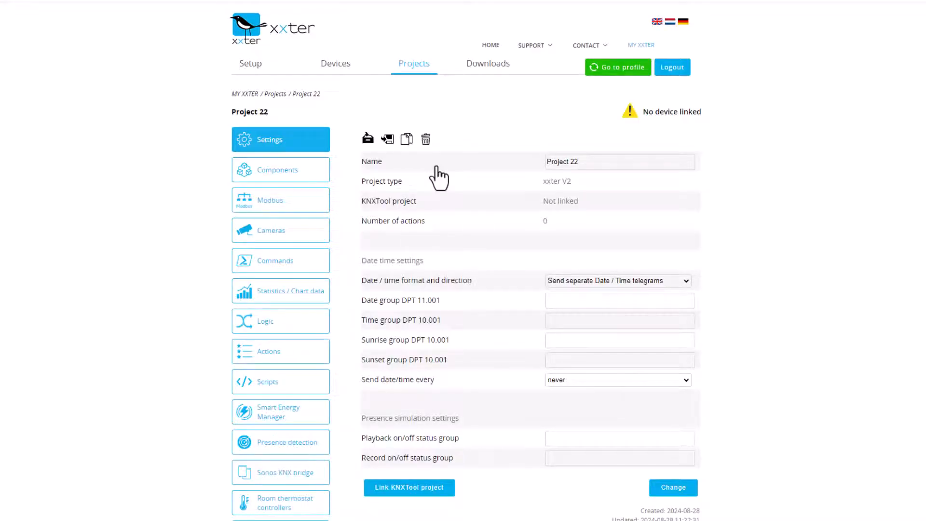
- Link the Getting Started KNX Tool project and load its per-room components for editing
{"action": "left_click", "coordinate": [409, 488]}
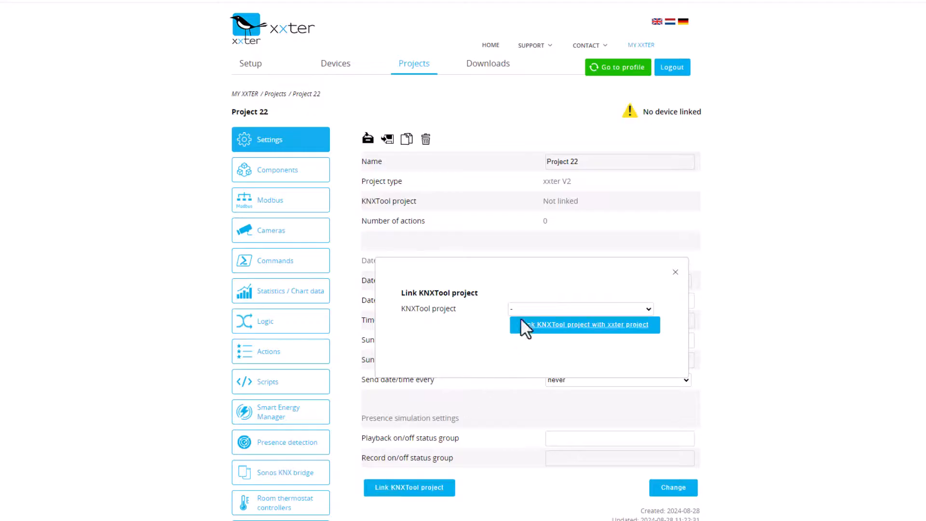
{"action": "left_click", "coordinate": [579, 309]}
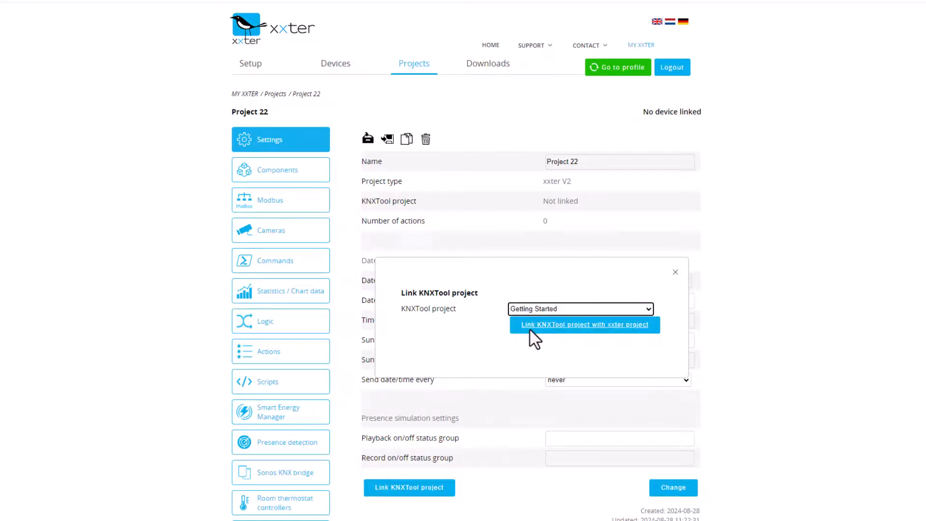
{"action": "left_click", "coordinate": [585, 325]}
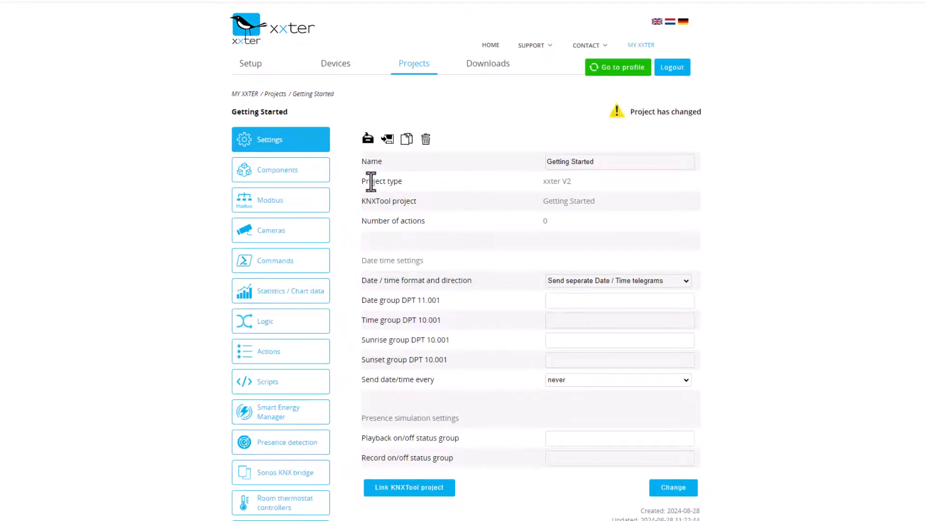
{"action": "left_click", "coordinate": [280, 170]}
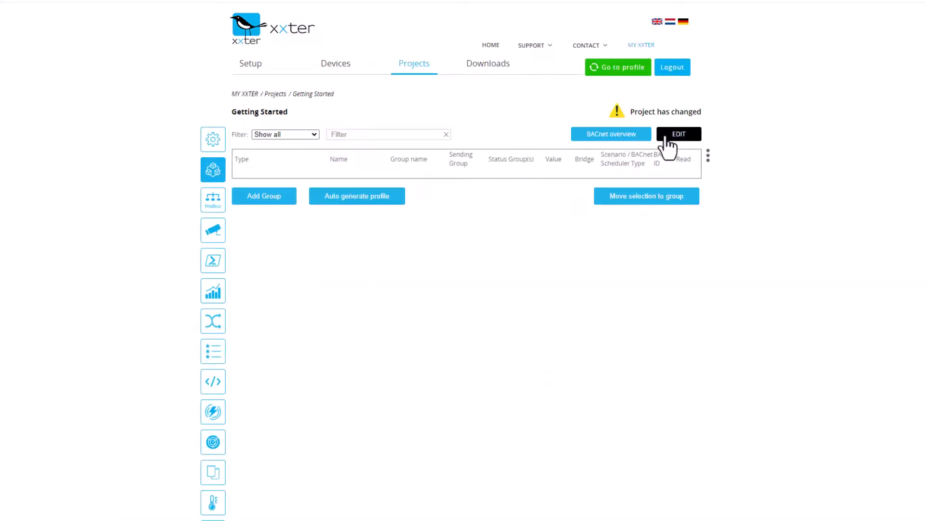
{"action": "left_click", "coordinate": [679, 133]}
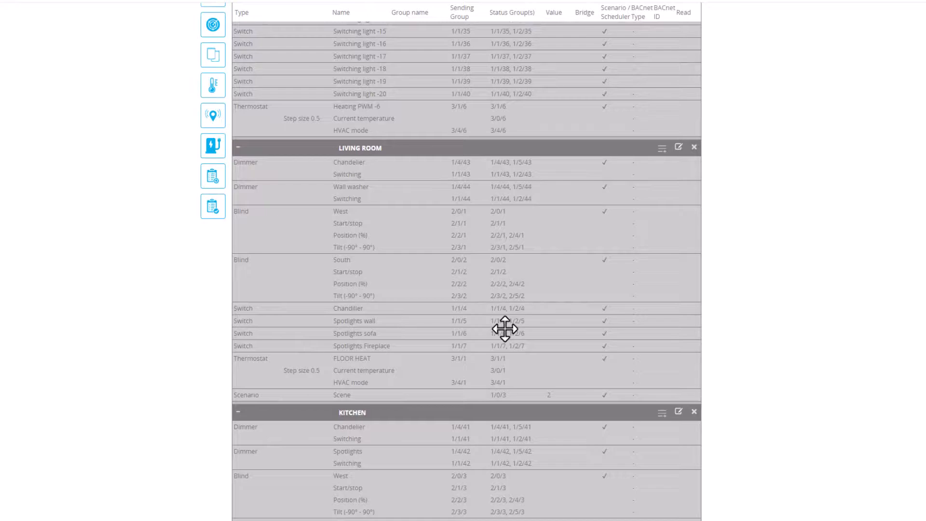
{"action": "scroll", "scroll_direction": "down", "scroll_amount": 3}
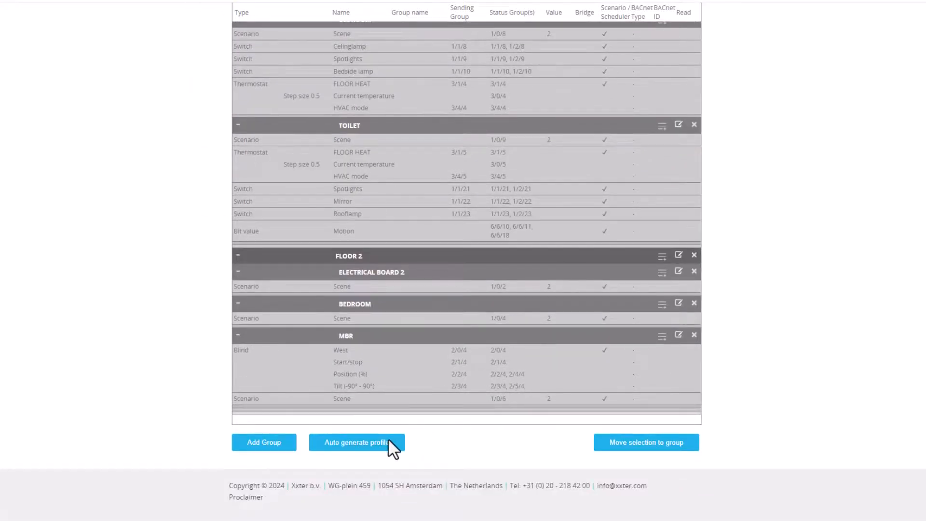
- Auto-generate the 1 - HOUSE profile and flip through its generated room pages
{"action": "left_click", "coordinate": [357, 442]}
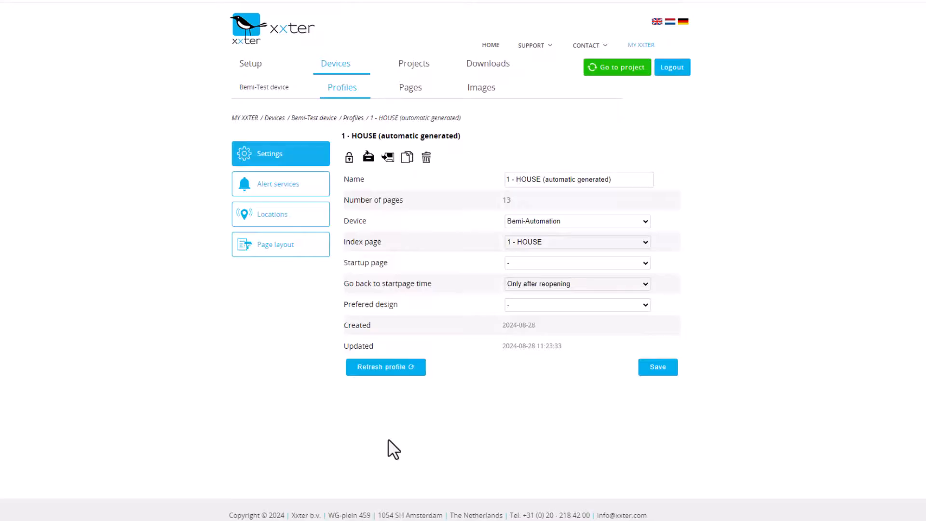
{"action": "left_click", "coordinate": [410, 87]}
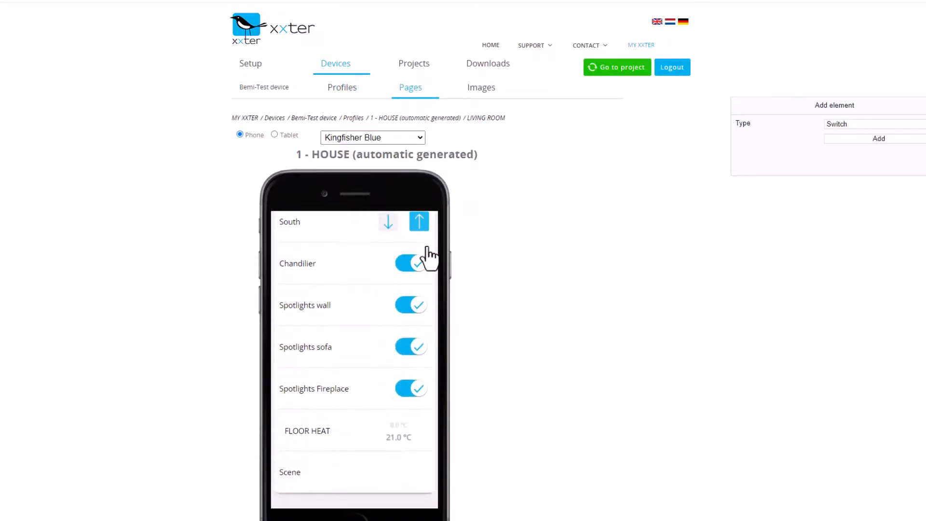
{"action": "left_click", "coordinate": [411, 87]}
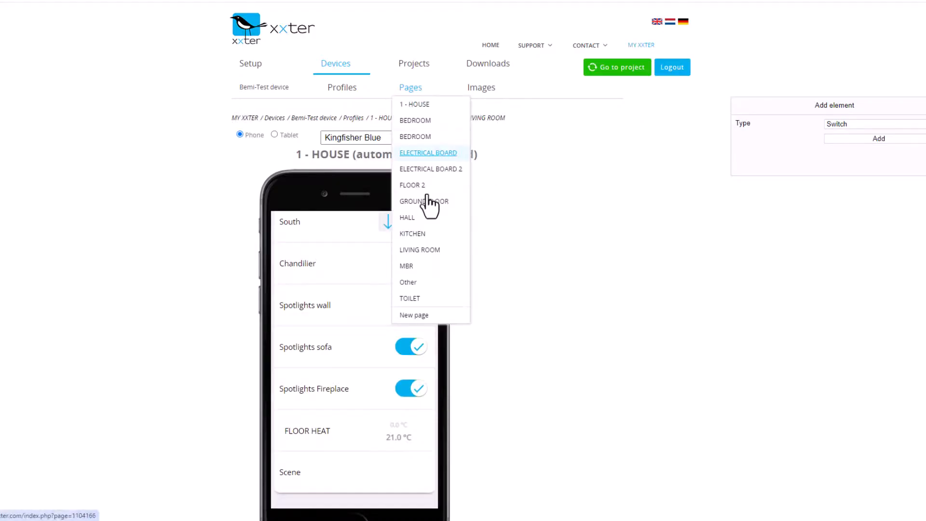
{"action": "left_click", "coordinate": [413, 233]}
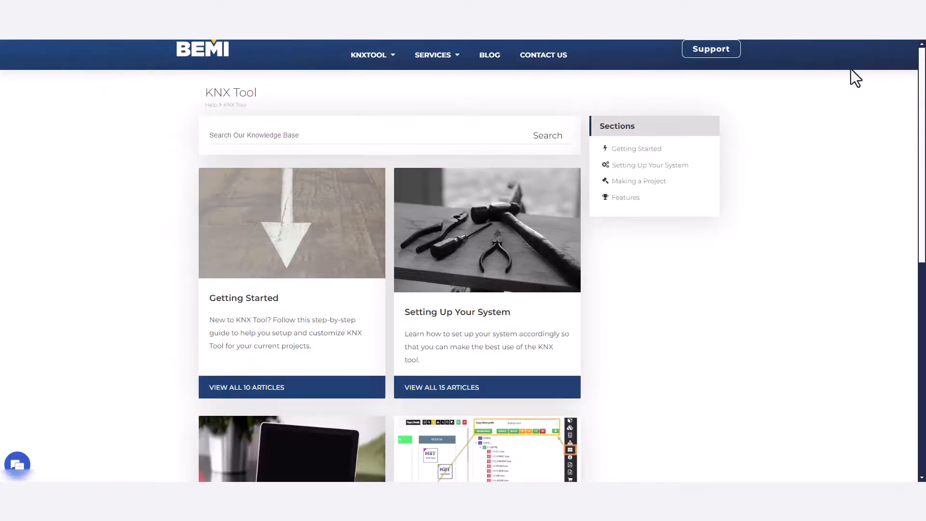
- Browse Setting Up Your System, then the Features articles of the KNX Tool knowledge base
{"action": "left_click", "coordinate": [457, 312]}
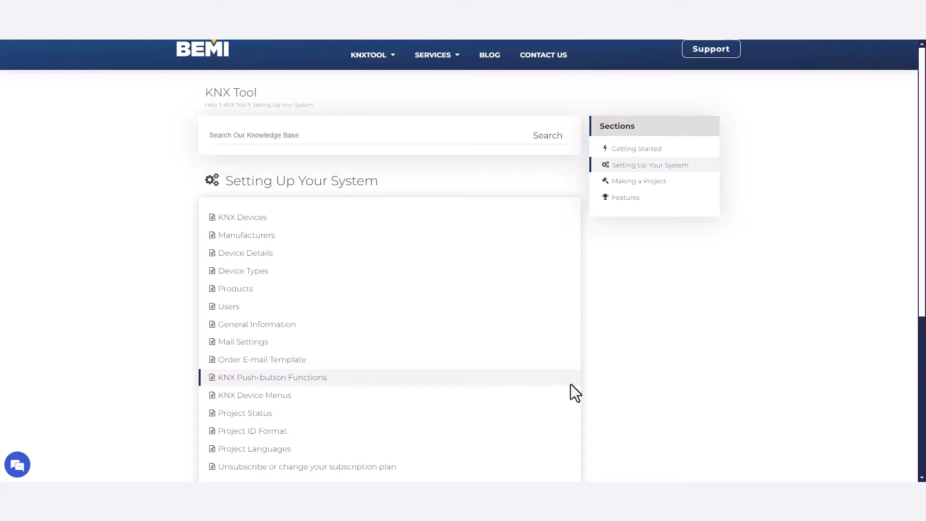
{"action": "left_click", "coordinate": [625, 196]}
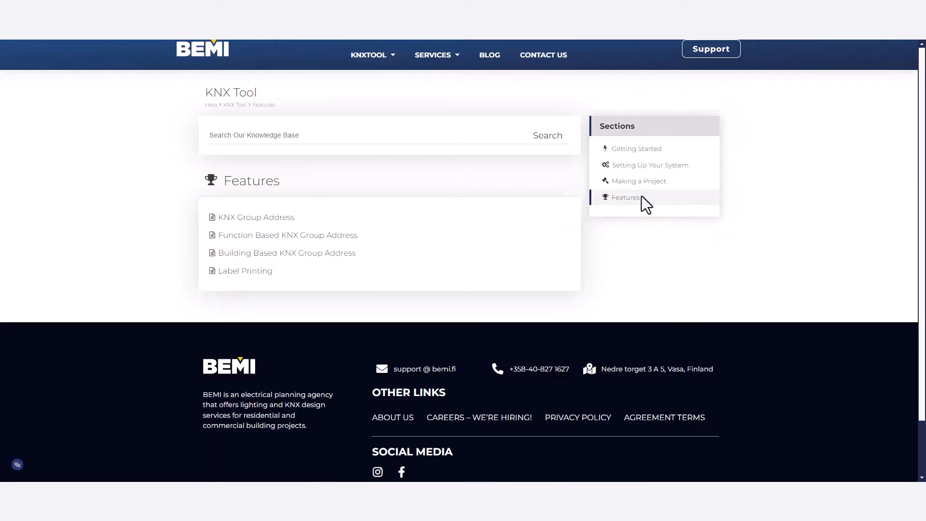